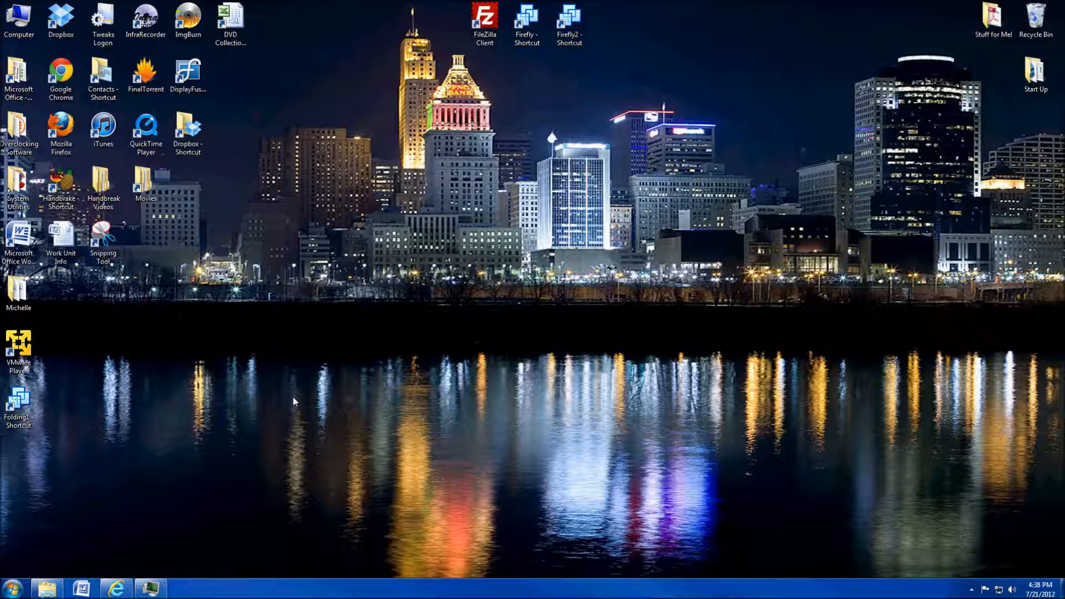
pyautogui.moveTo(108, 367)
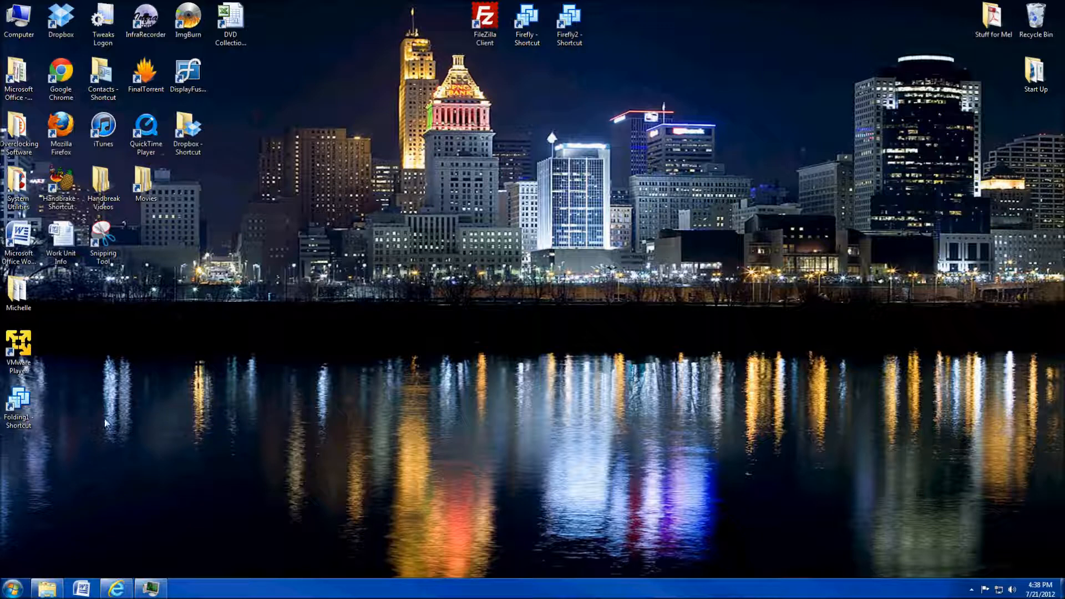
# Step: Bring up Task Manager from the Windows desktop taskbar area
pyautogui.click(19, 406)
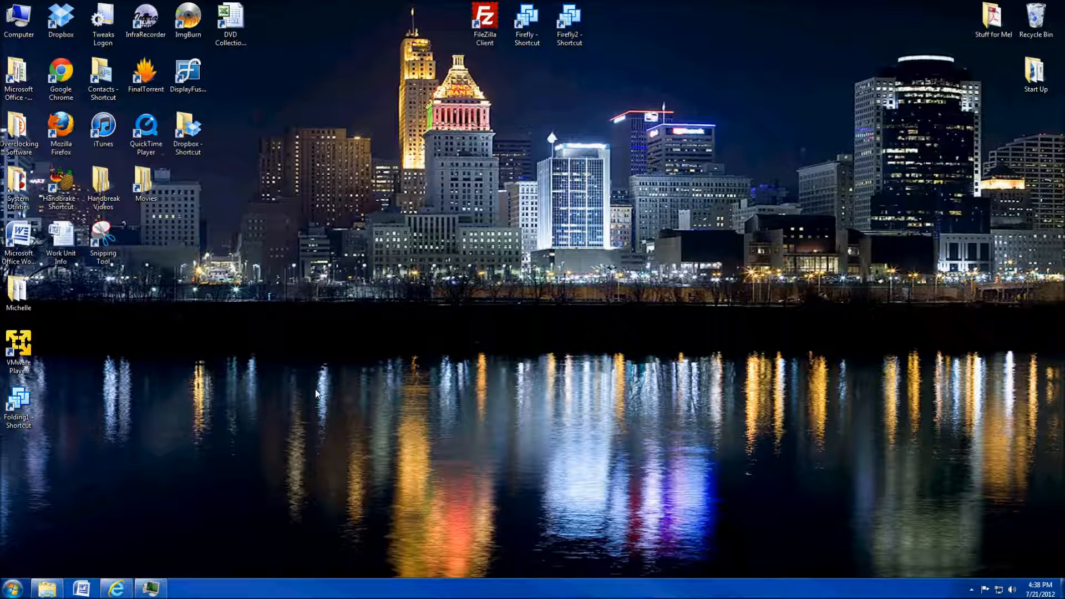
pyautogui.moveTo(689, 343)
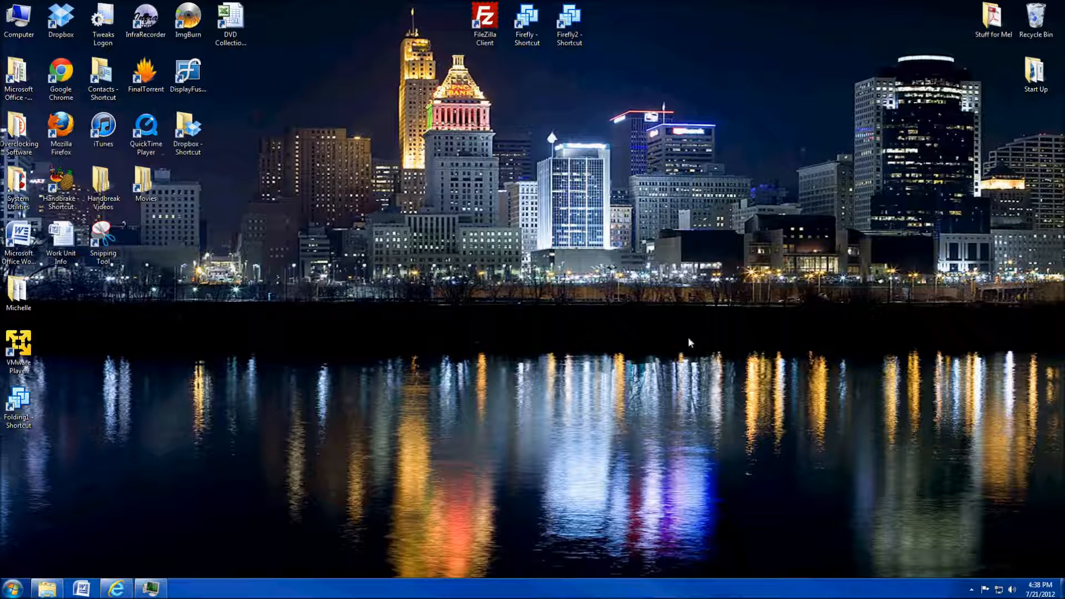
pyautogui.moveTo(192, 576)
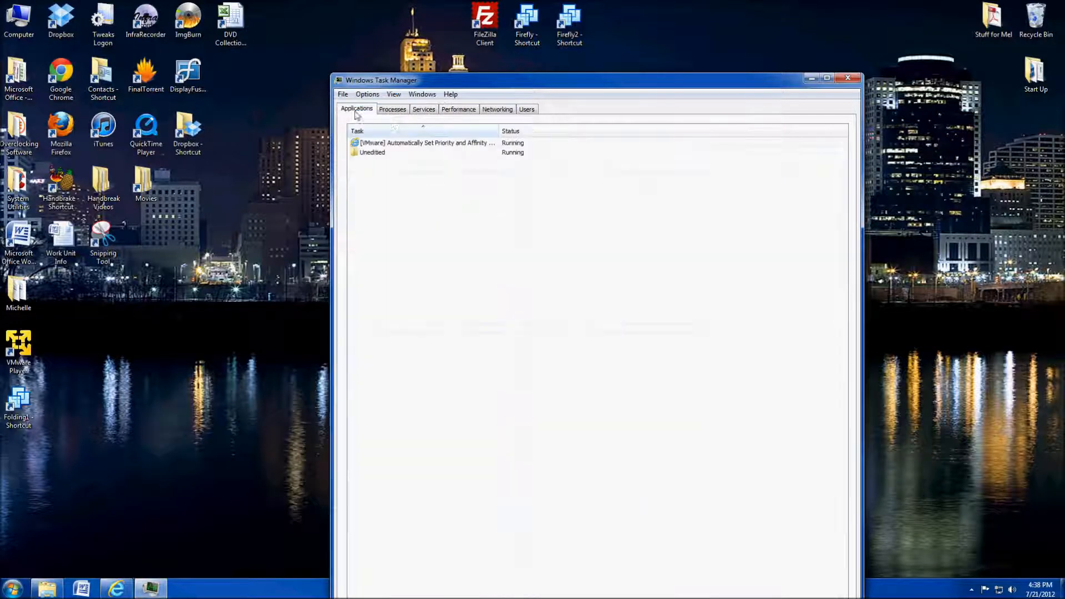
# Step: Review the Processes list and the Performance CPU and memory graphs in Task Manager
pyautogui.click(393, 110)
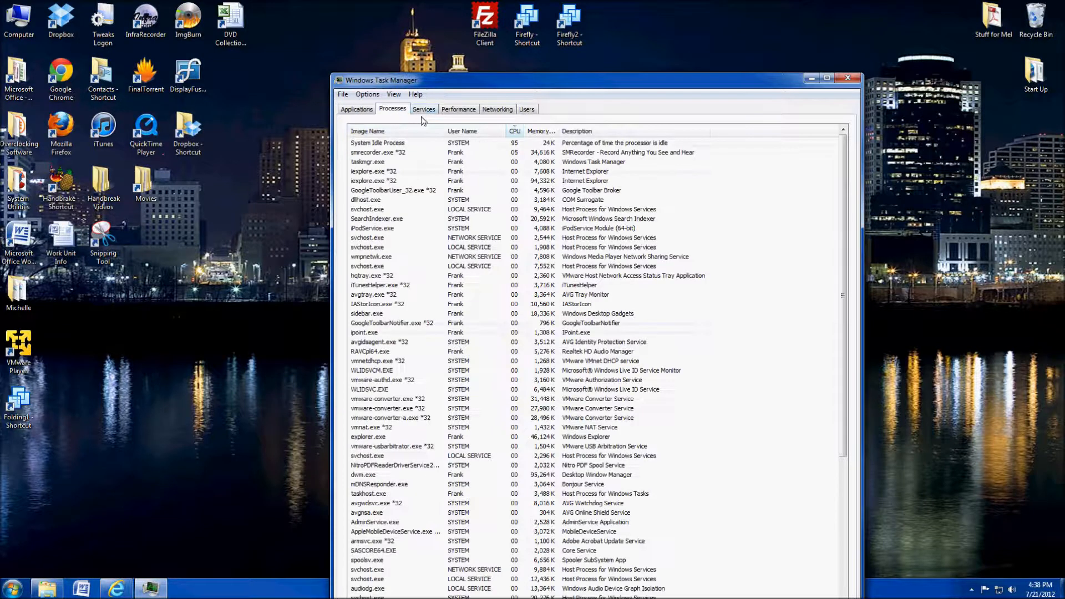
pyautogui.click(459, 110)
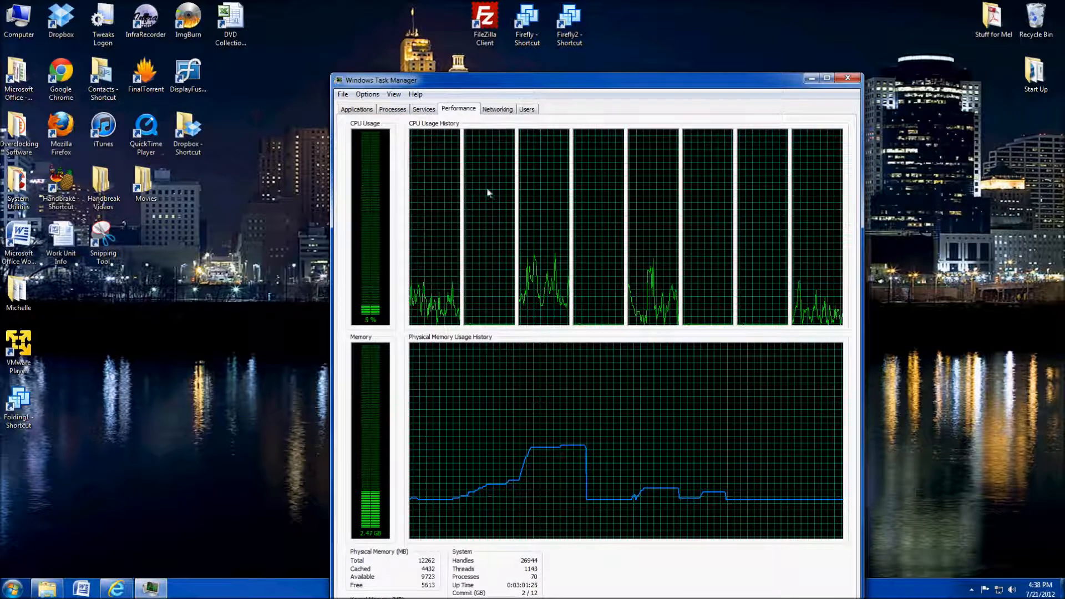
pyautogui.click(391, 109)
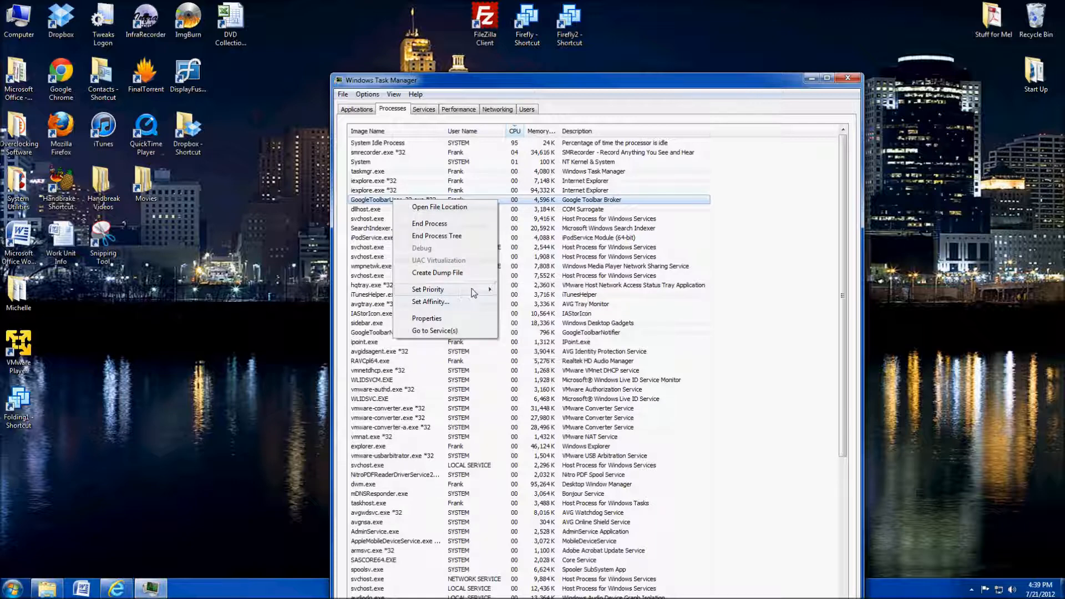
# Step: Check one process's Set Affinity options without changes, then minimize Task Manager
pyautogui.click(428, 290)
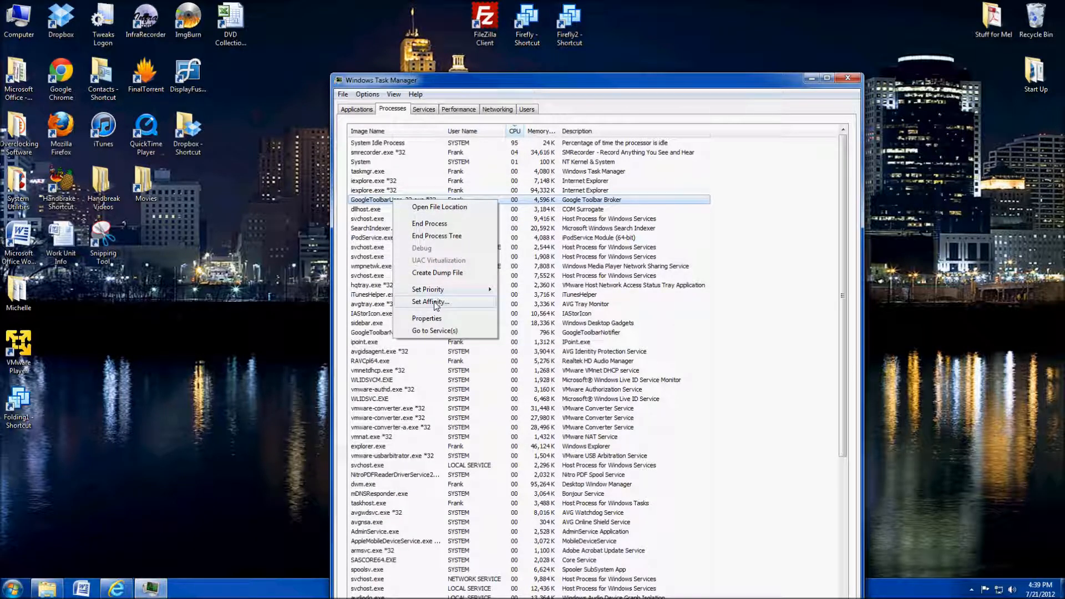
pyautogui.click(428, 302)
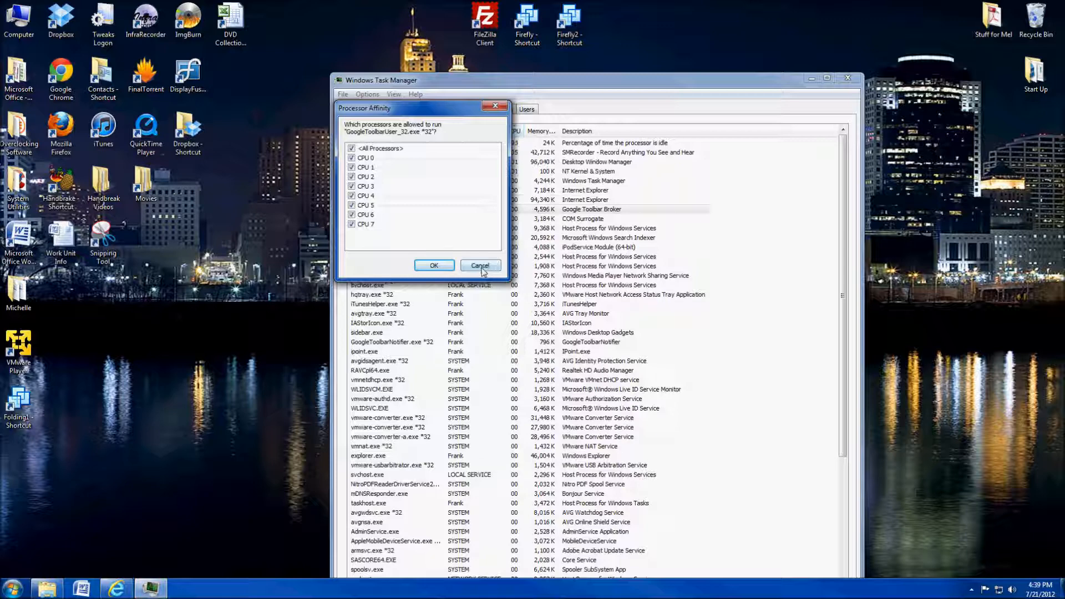
pyautogui.click(480, 265)
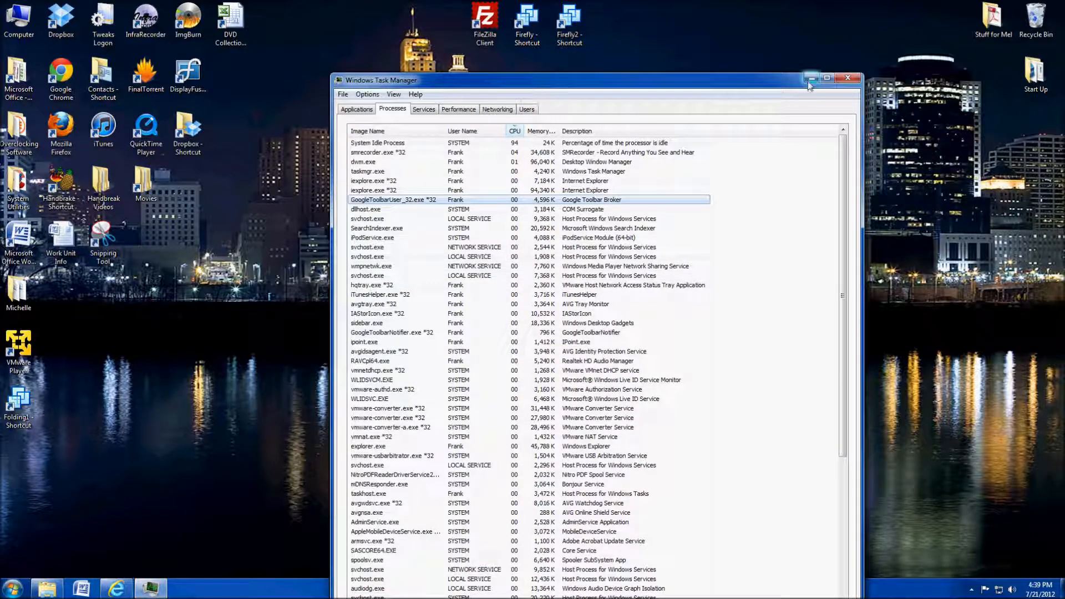
pyautogui.click(848, 78)
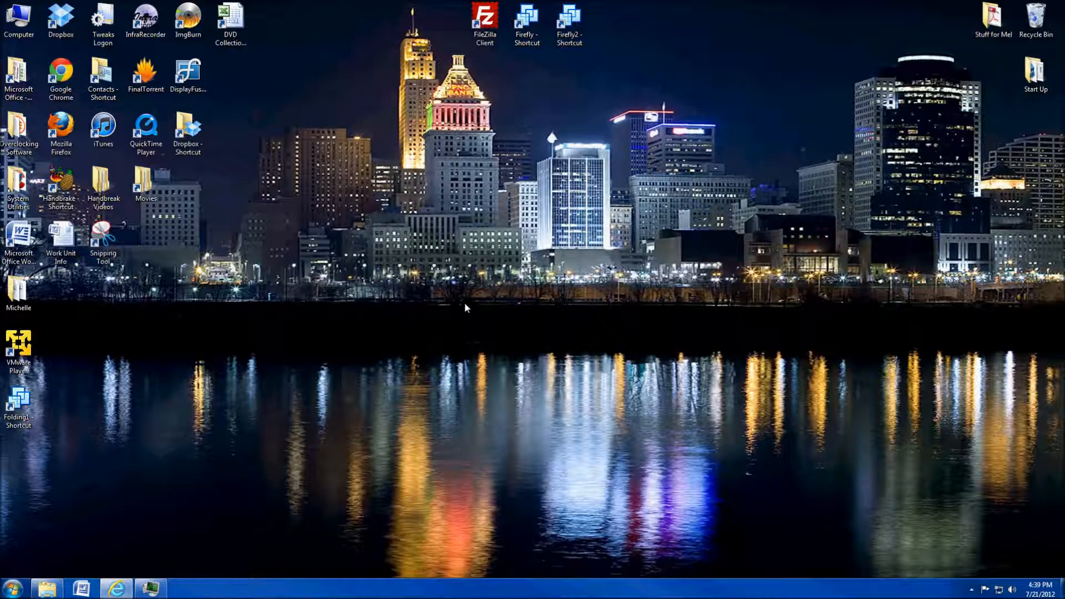
# Step: Open the Computer window from its desktop icon to list drives and storage
pyautogui.click(19, 404)
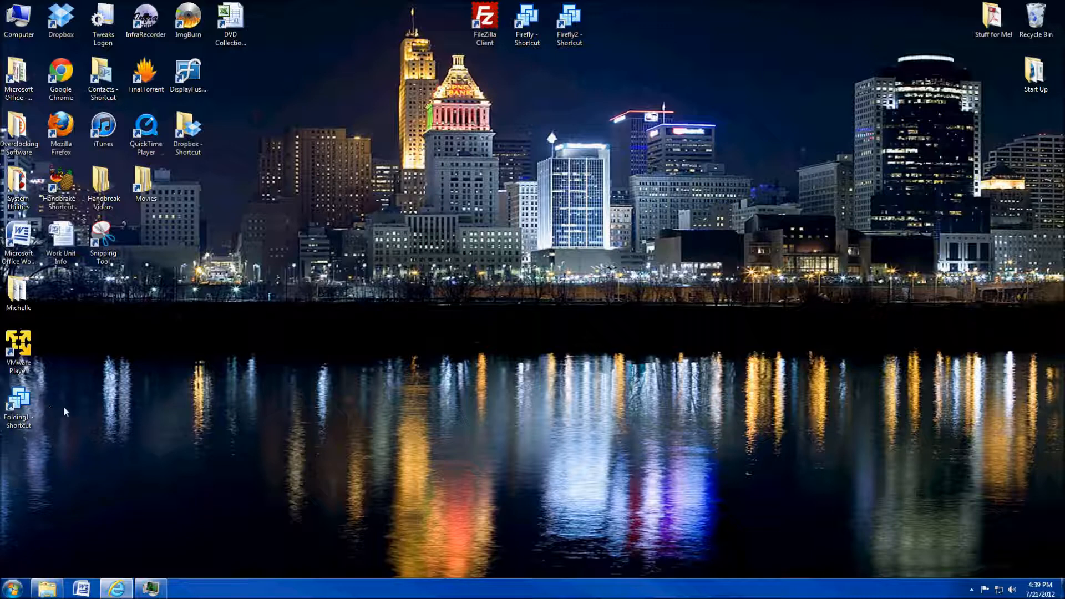
pyautogui.moveTo(71, 563)
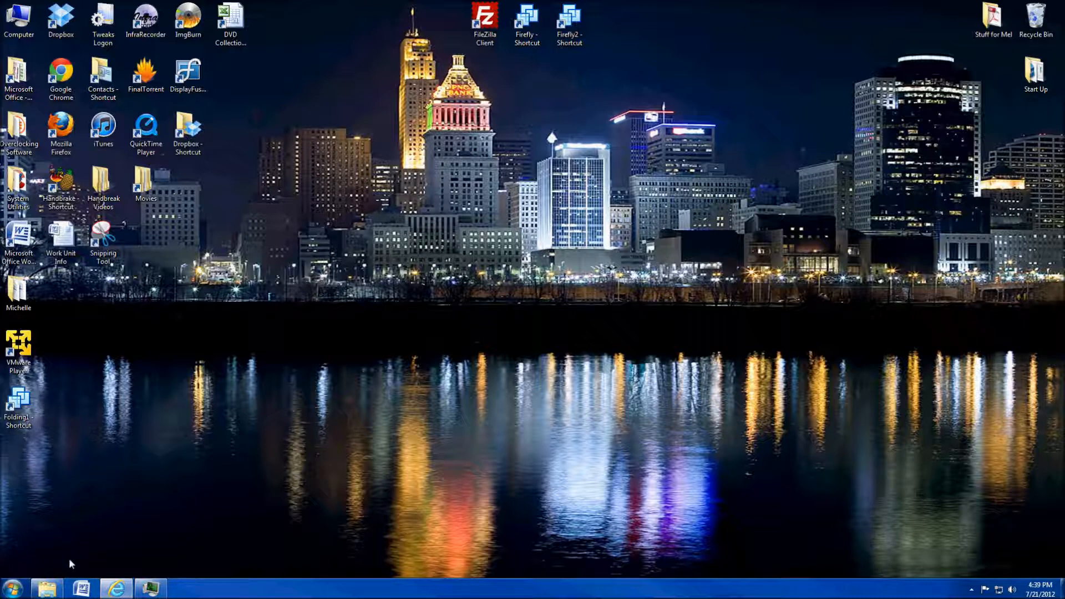
pyautogui.click(19, 19)
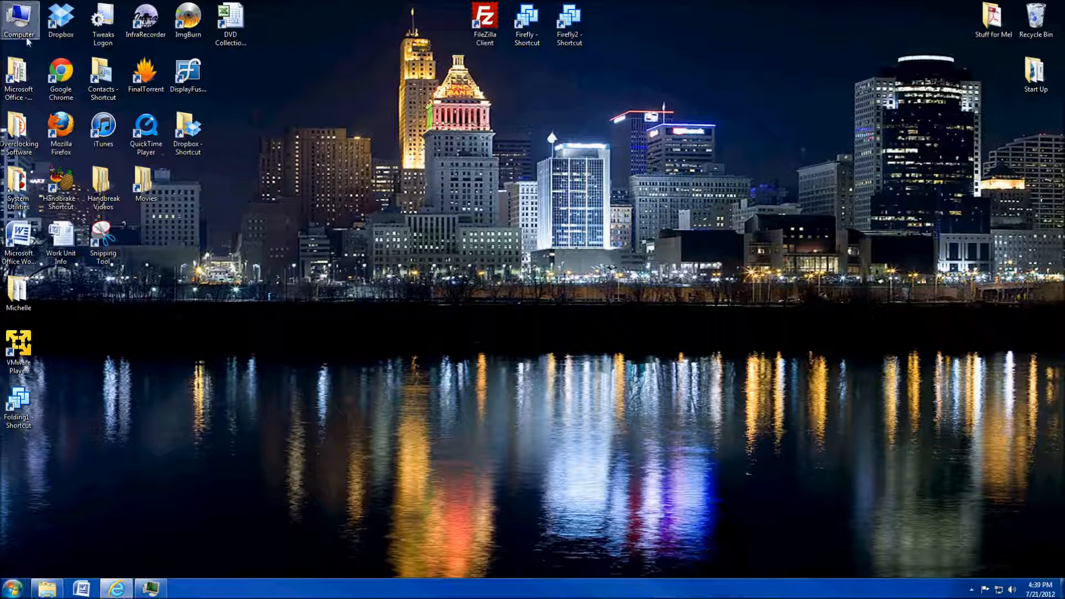
pyautogui.doubleClick(19, 20)
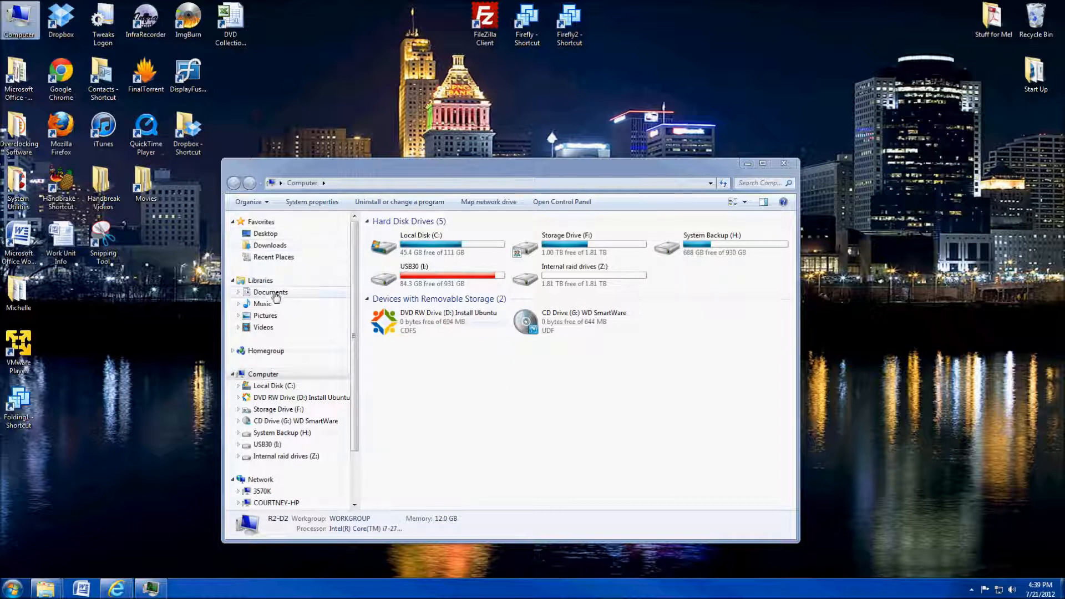
# Step: Browse Documents > Virtual Machines > Folding1 and select the Folding1.vmx configuration file
pyautogui.click(271, 292)
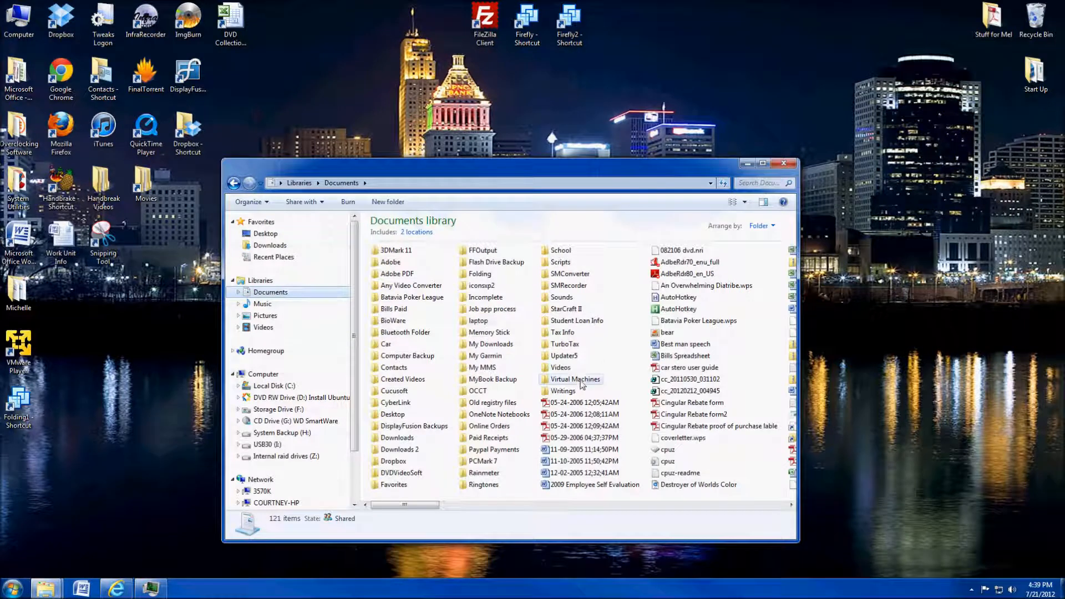
pyautogui.doubleClick(576, 379)
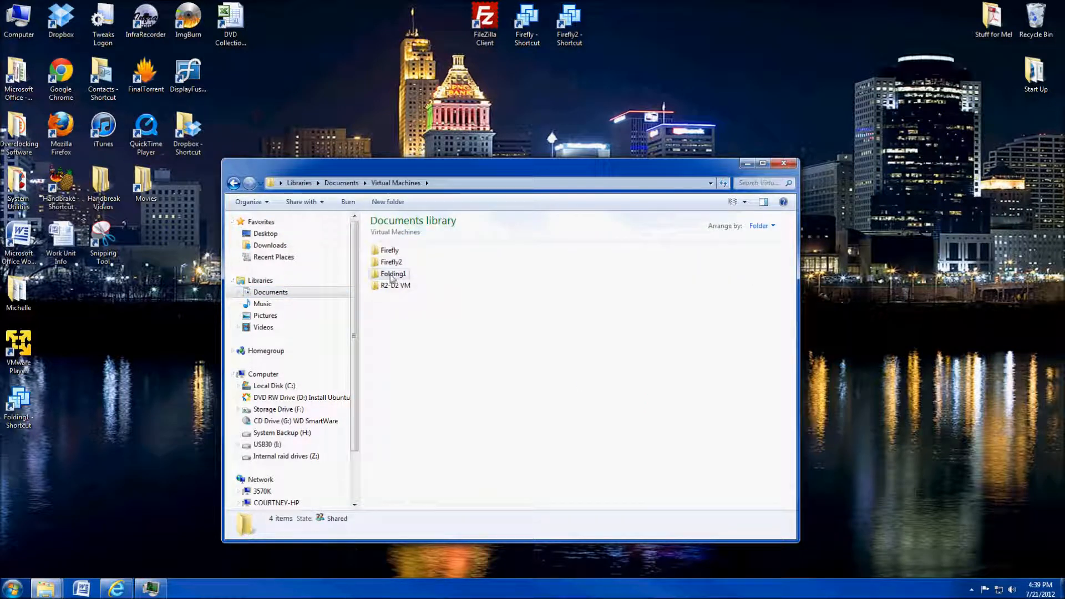
pyautogui.doubleClick(393, 273)
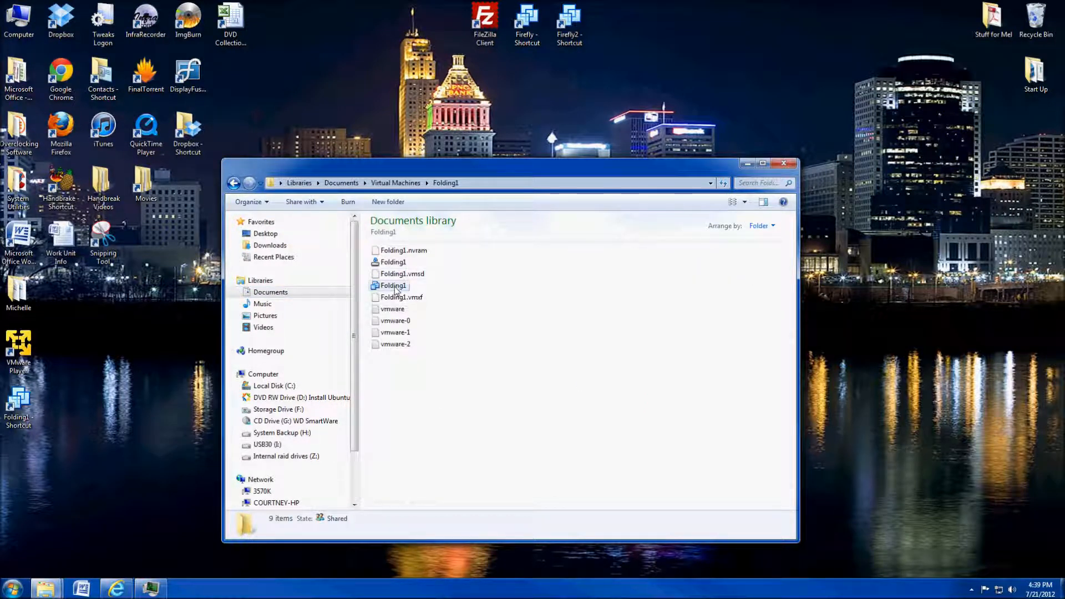
pyautogui.click(393, 286)
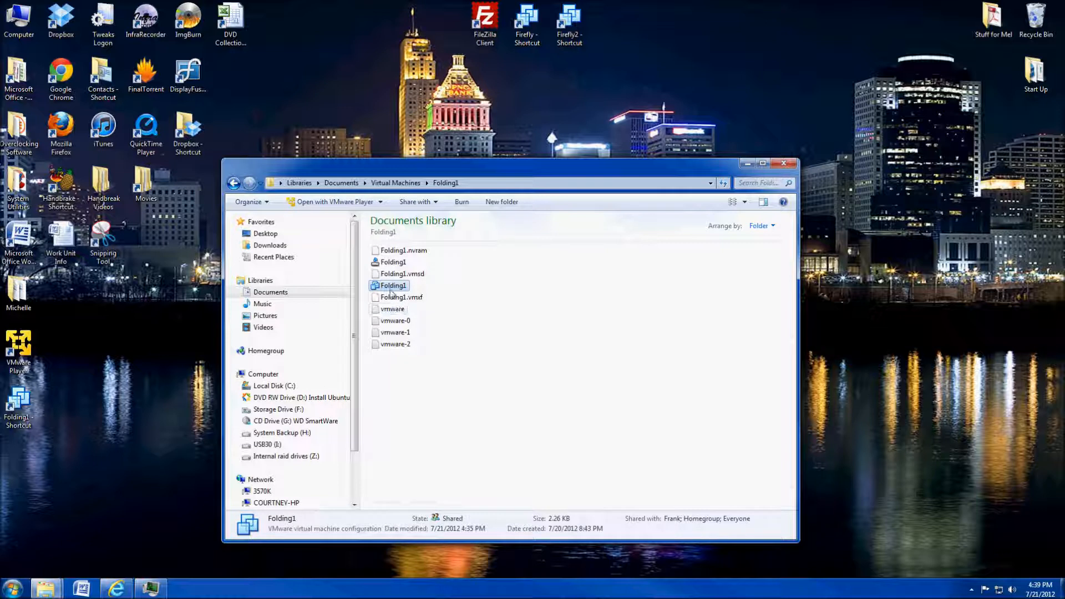
pyautogui.moveTo(393, 285)
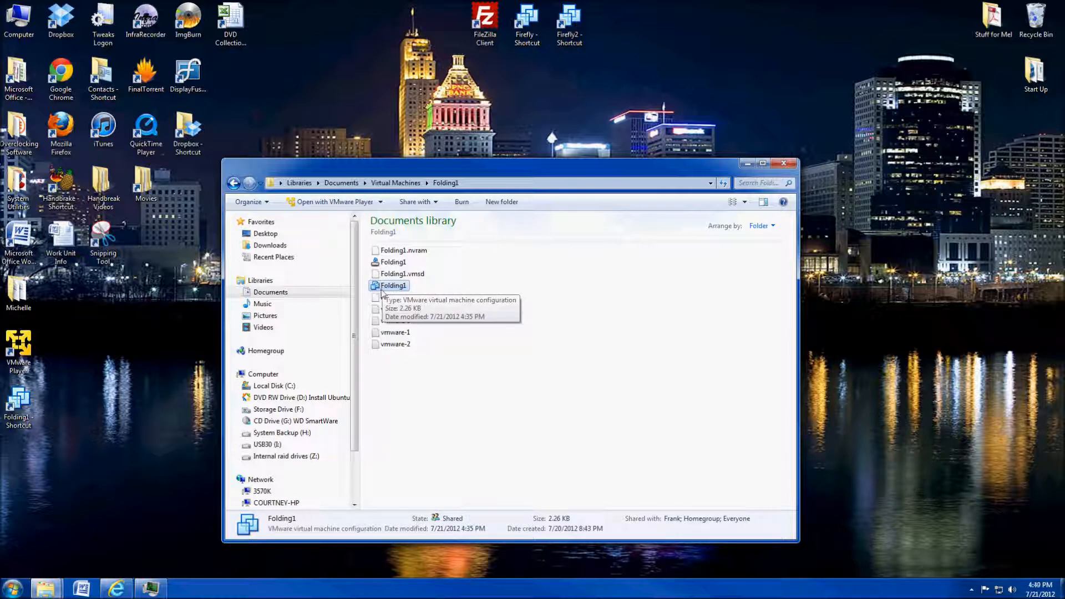
# Step: Check Folding1.vmx properties, then open it with Edit with Notepad++
pyautogui.rightClick(393, 285)
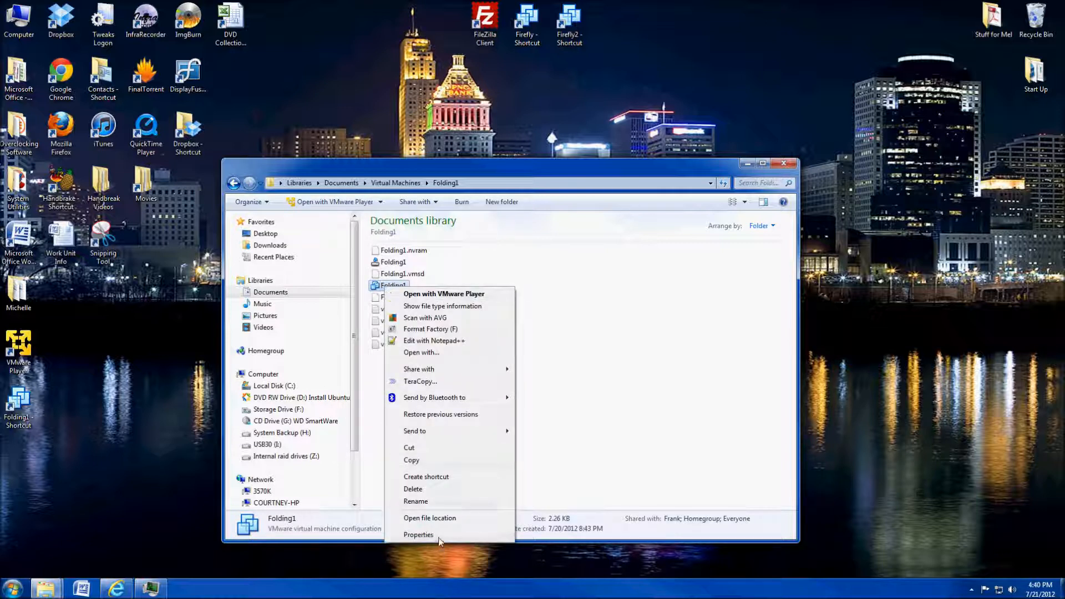
pyautogui.click(418, 535)
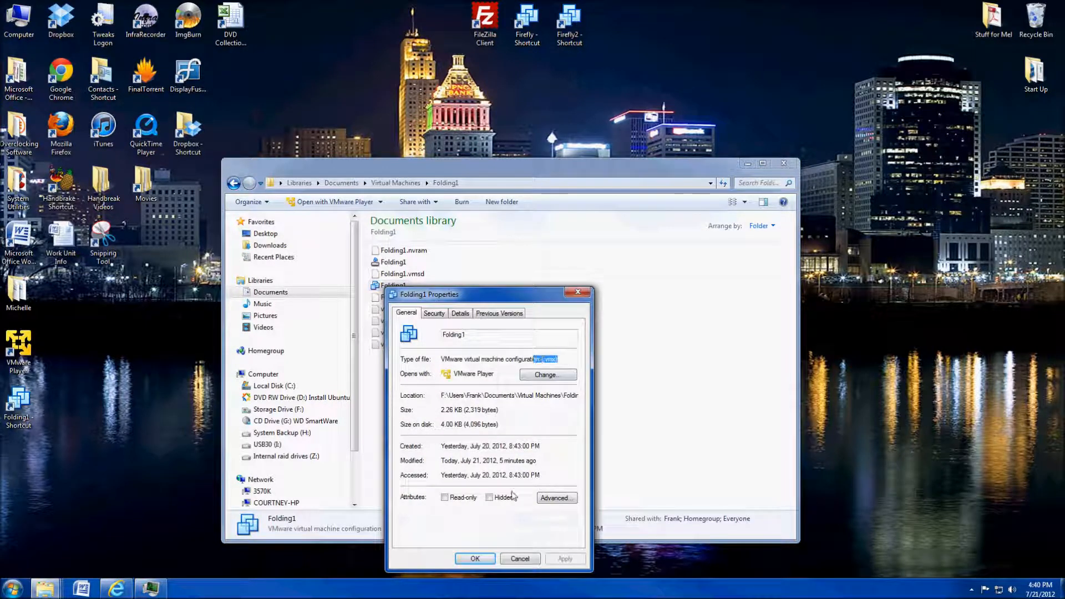
pyautogui.click(475, 558)
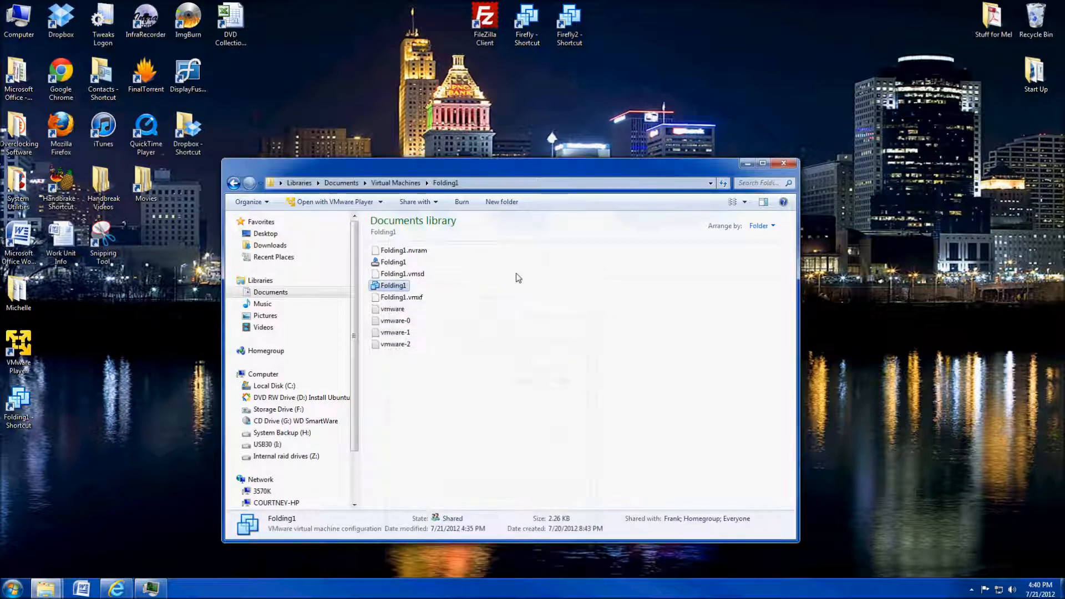
pyautogui.rightClick(393, 285)
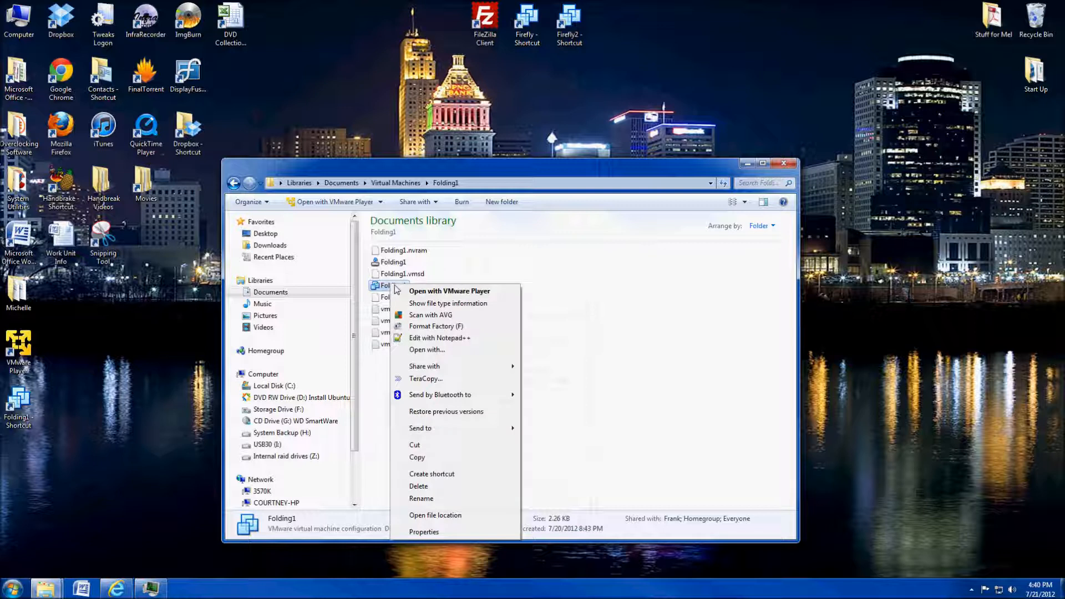
pyautogui.moveTo(439, 337)
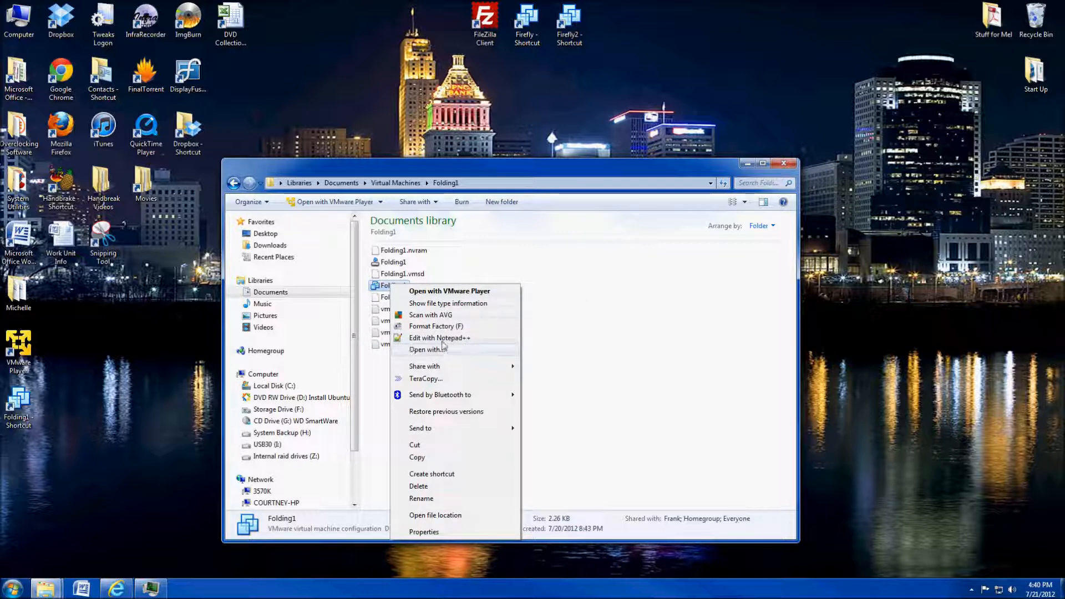
pyautogui.moveTo(439, 337)
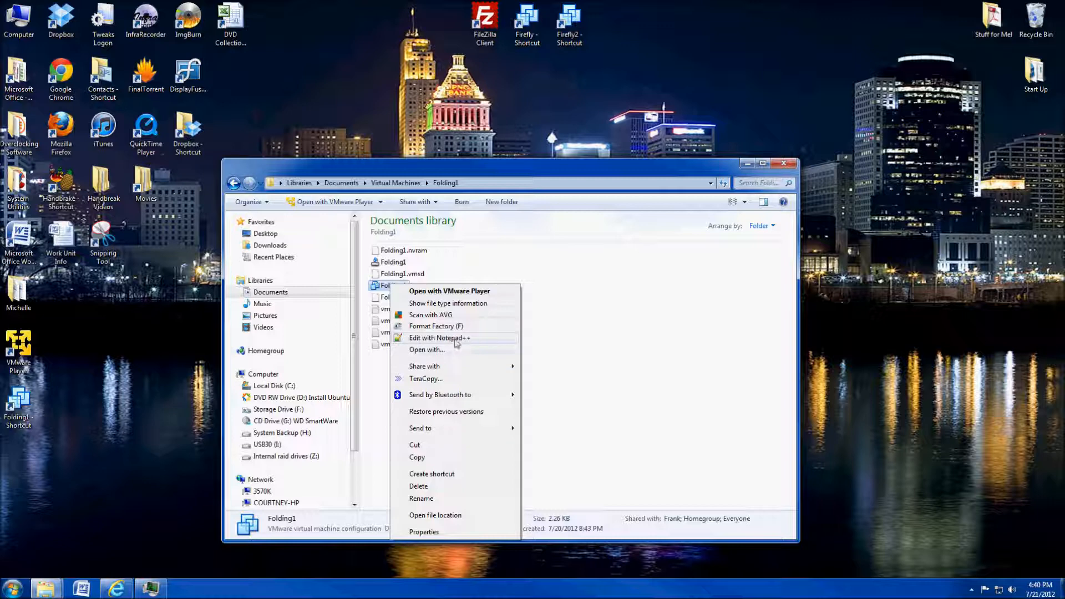
pyautogui.click(440, 338)
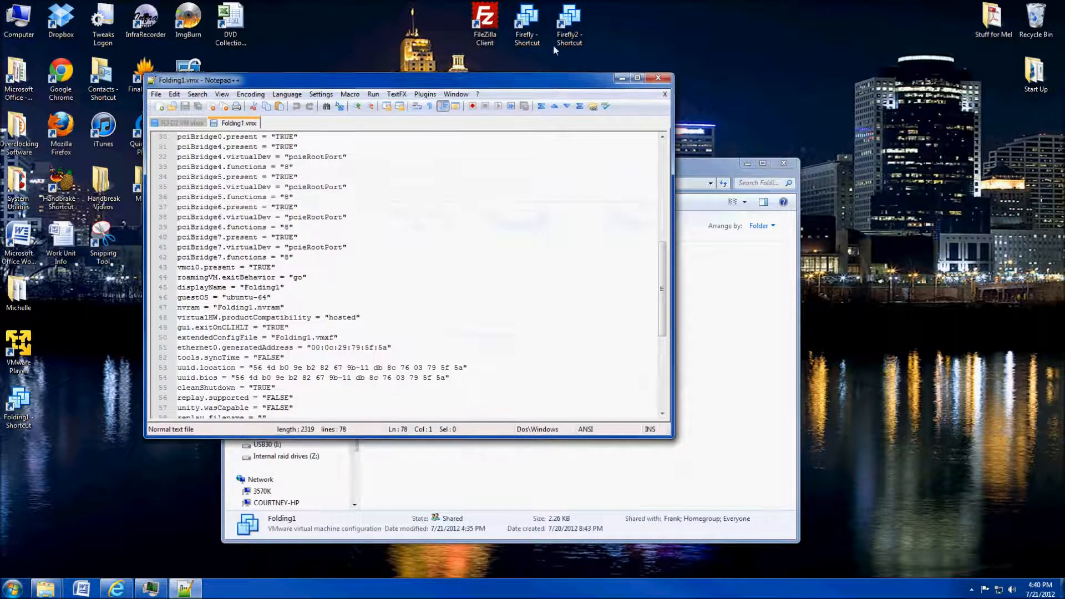
# Step: Append priority.grabbed = "idle" and priority.ungrabbed = "idle" to the end of Folding1.vmx
pyautogui.click(637, 77)
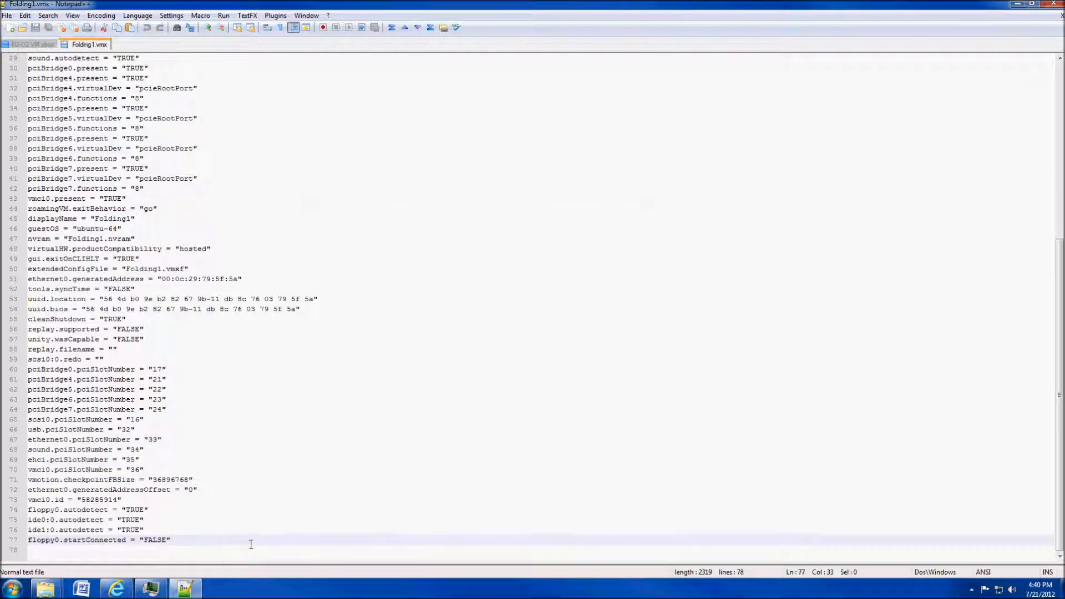
pyautogui.moveTo(317, 536)
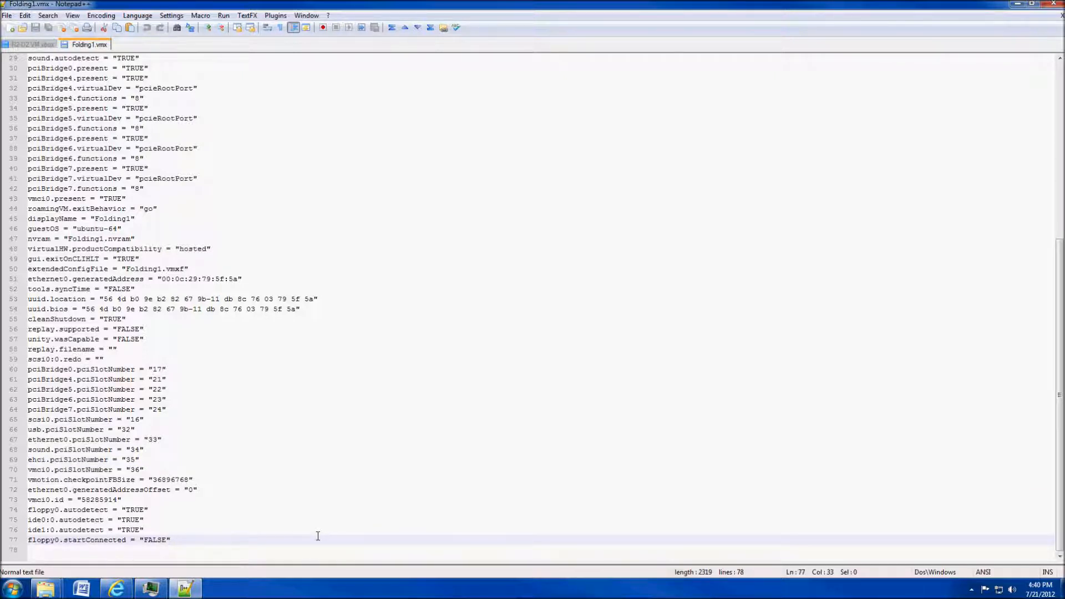
pyautogui.click(172, 540)
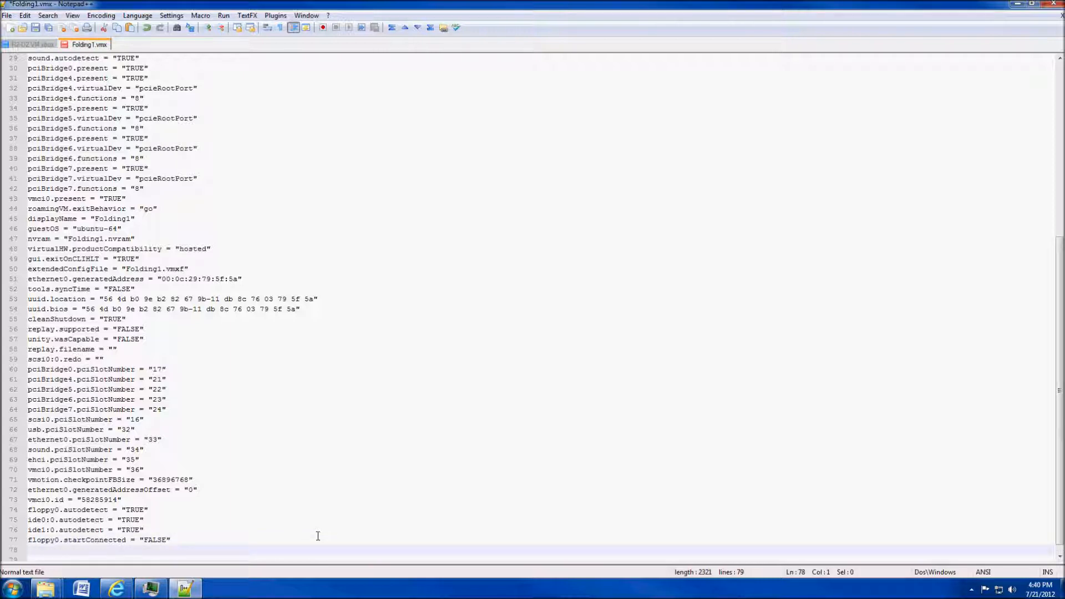
pyautogui.write('pci')
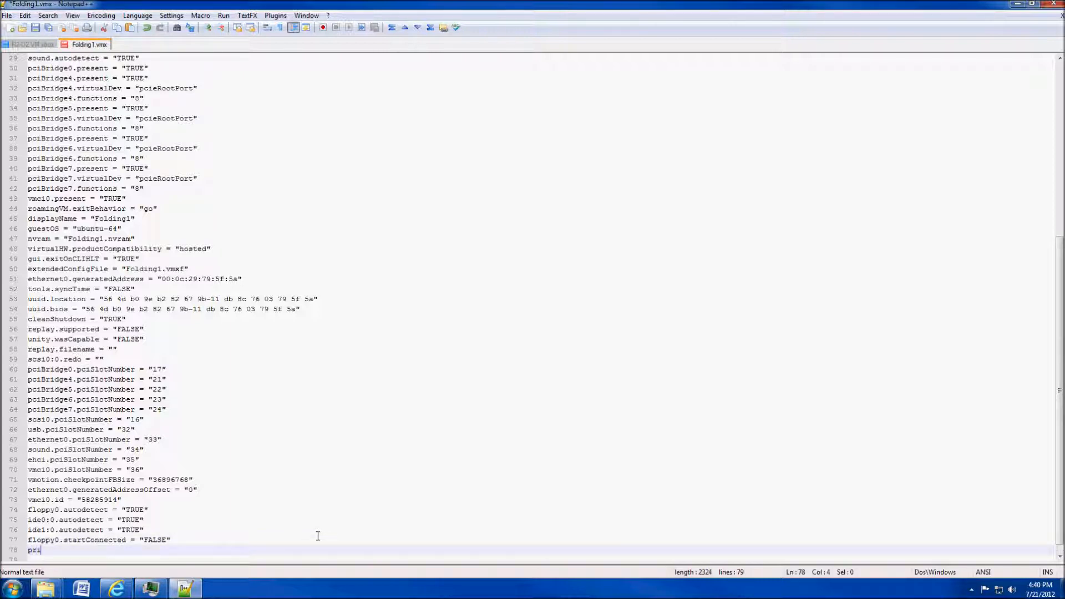
pyautogui.write('ority.')
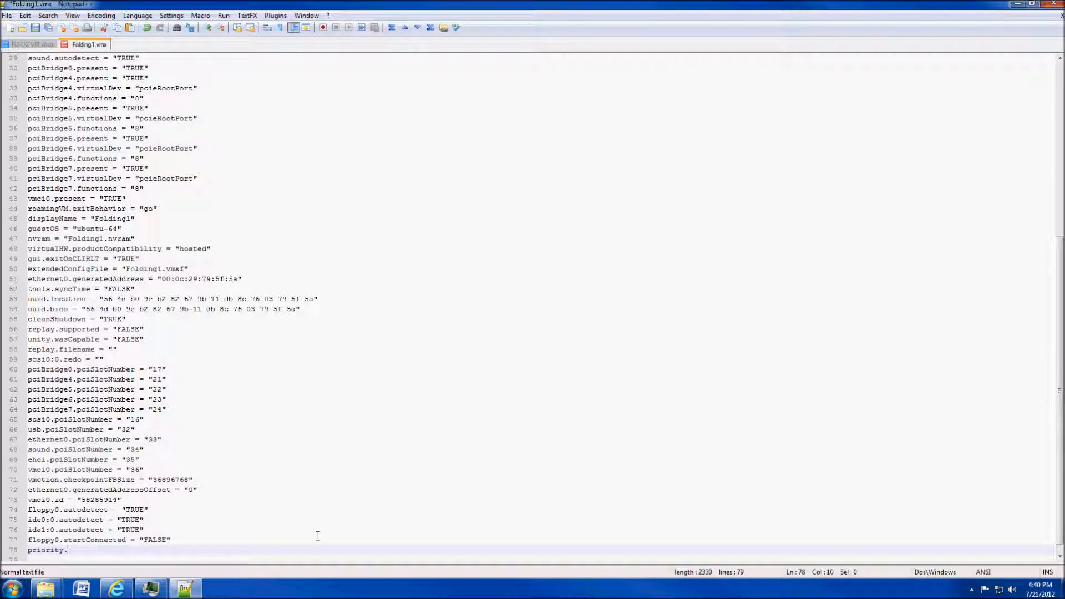
pyautogui.write('grabbed = "')
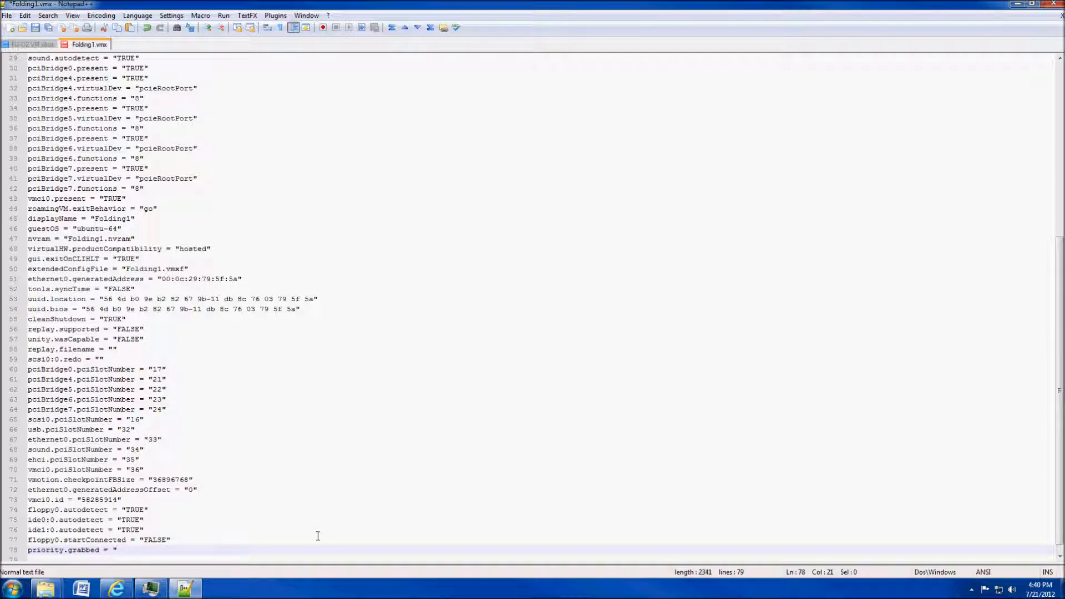
pyautogui.write('i')
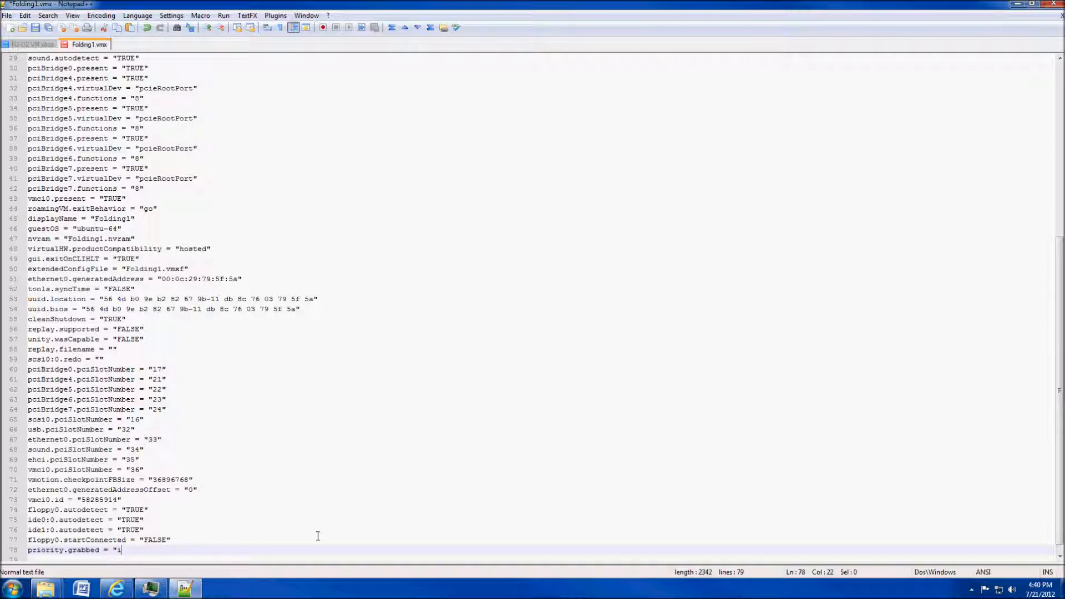
pyautogui.write('dle"')
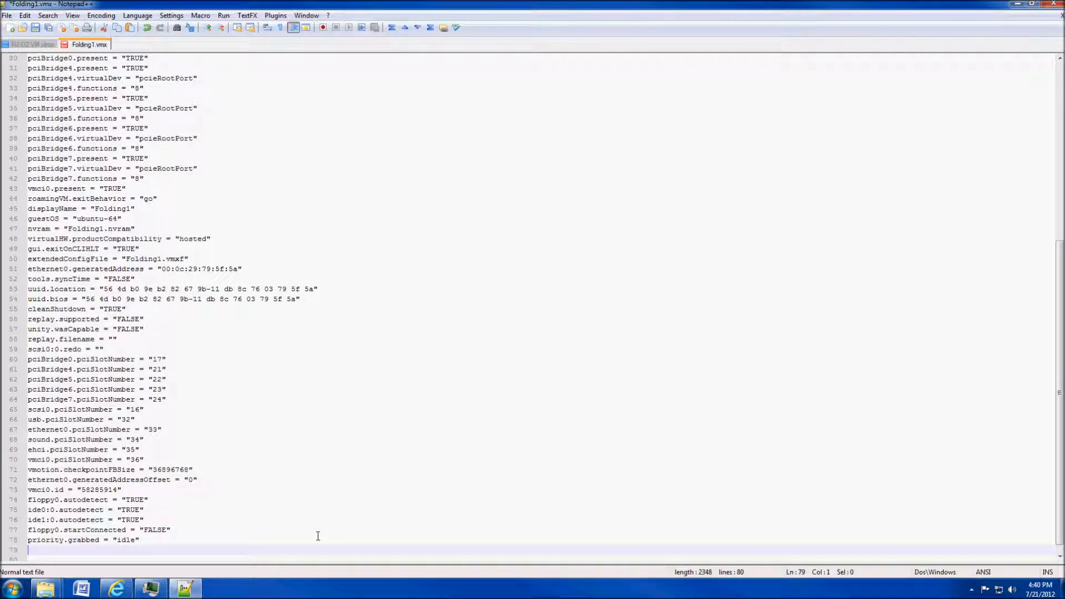
pyautogui.write('priority.ungrabb')
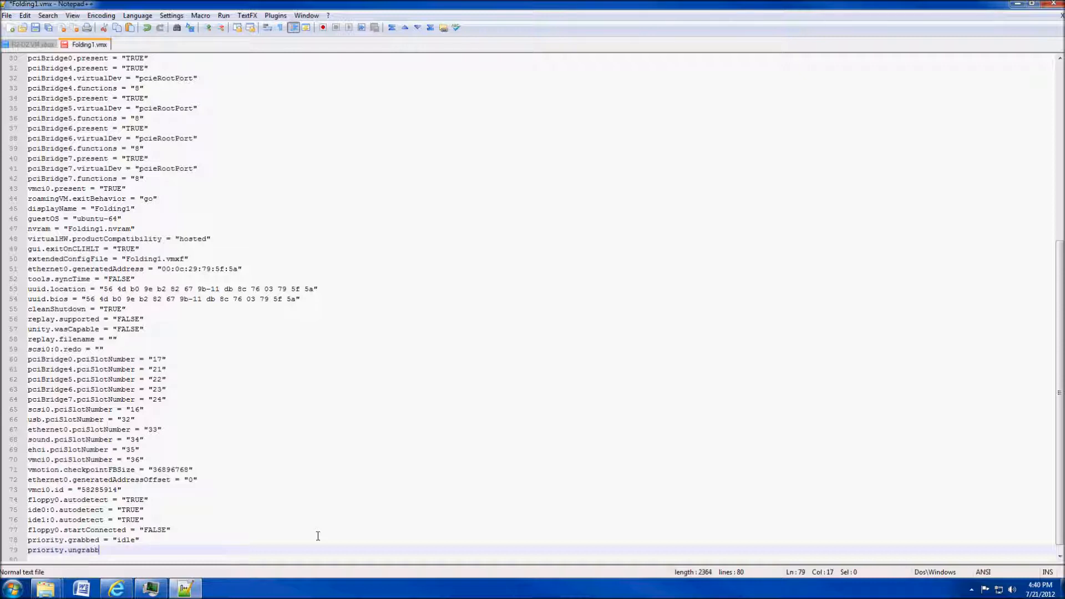
pyautogui.write('ed')
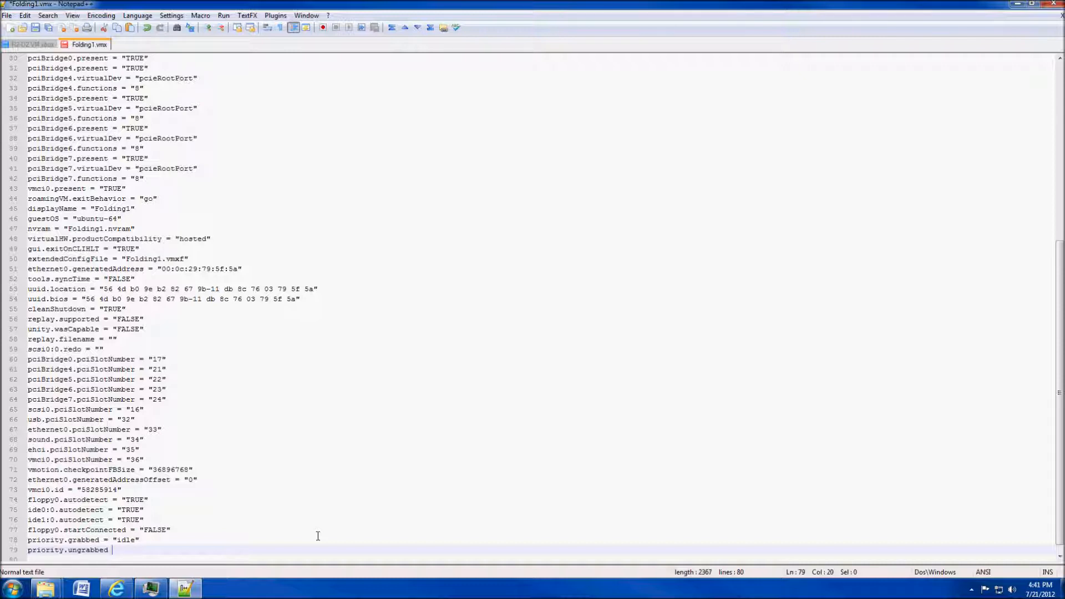
pyautogui.write('=')
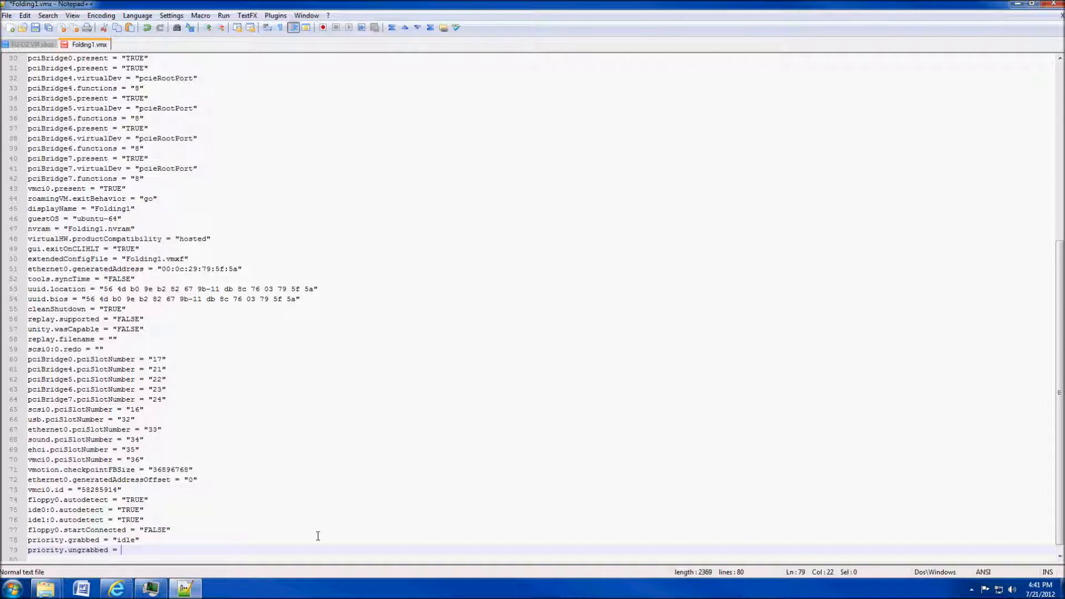
pyautogui.write('"')
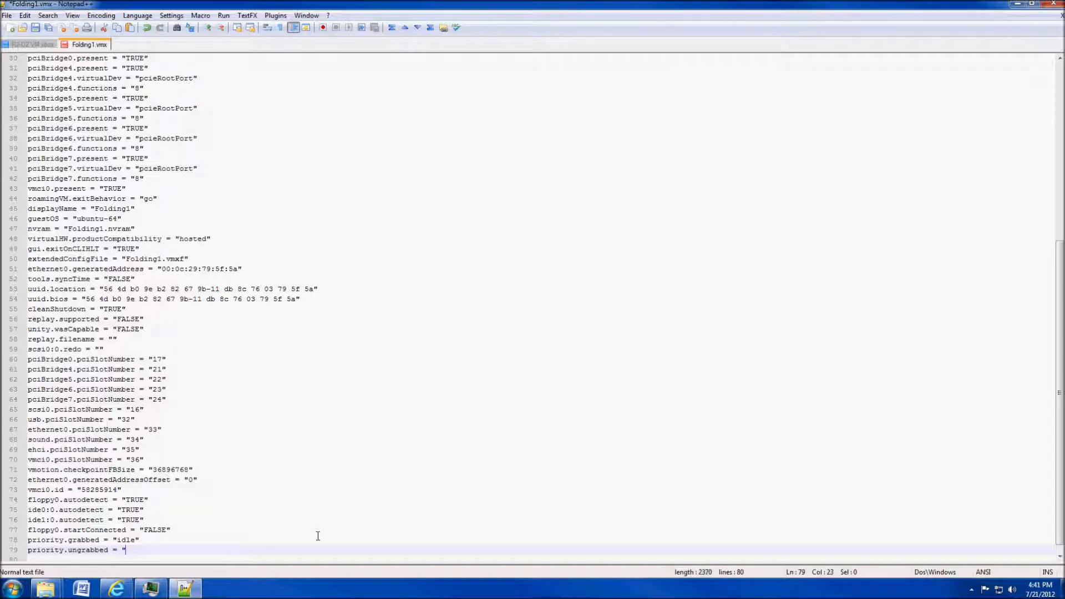
pyautogui.write('idle')
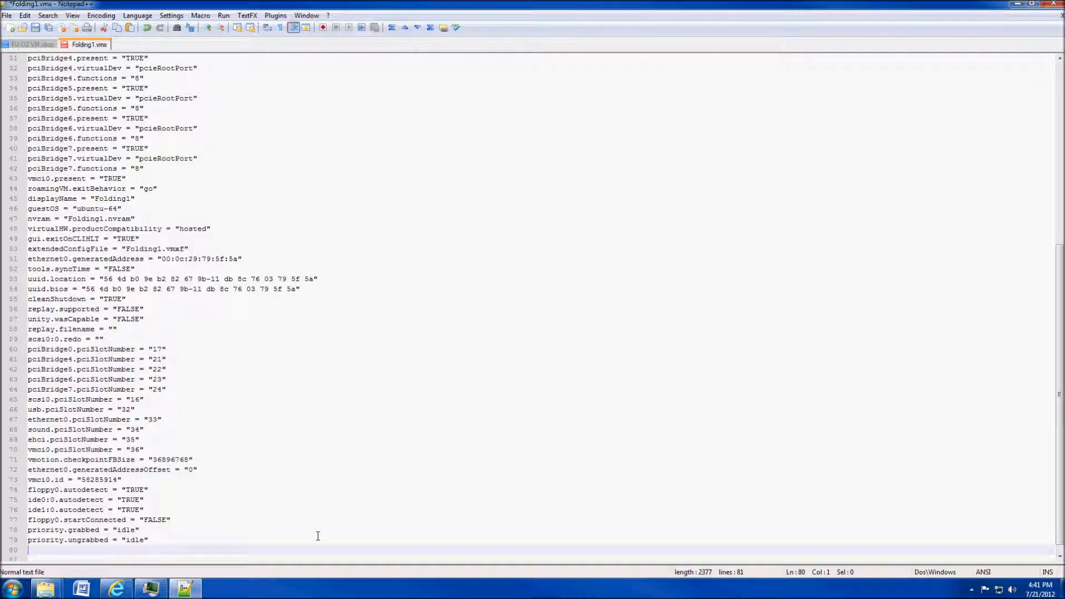
# Step: Add the line processor0.use = "TRUE" at the end of Folding1.vmx
pyautogui.write('pro')
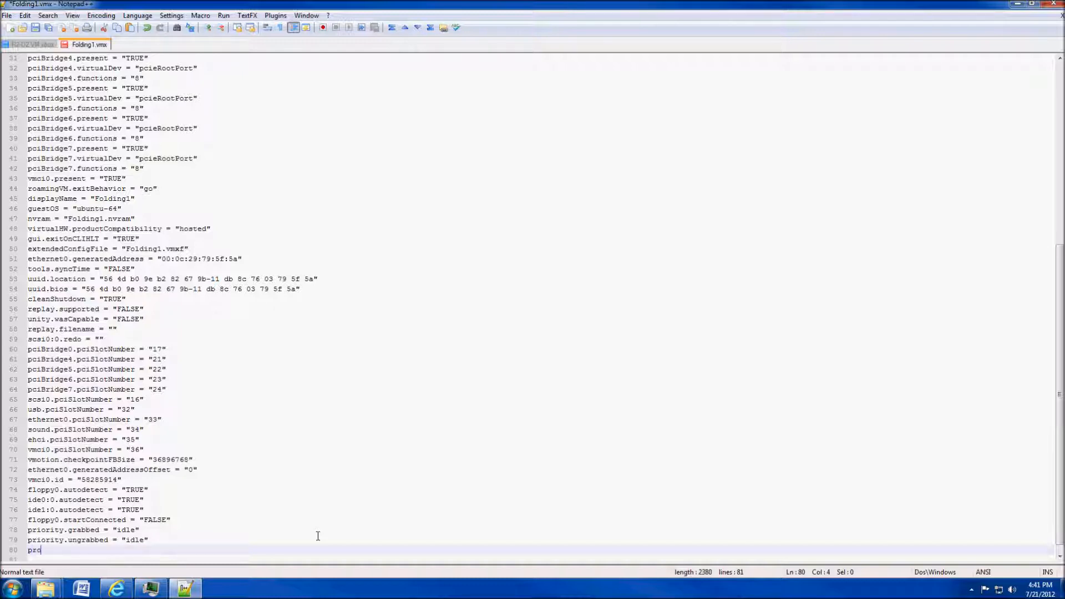
pyautogui.write('cessor')
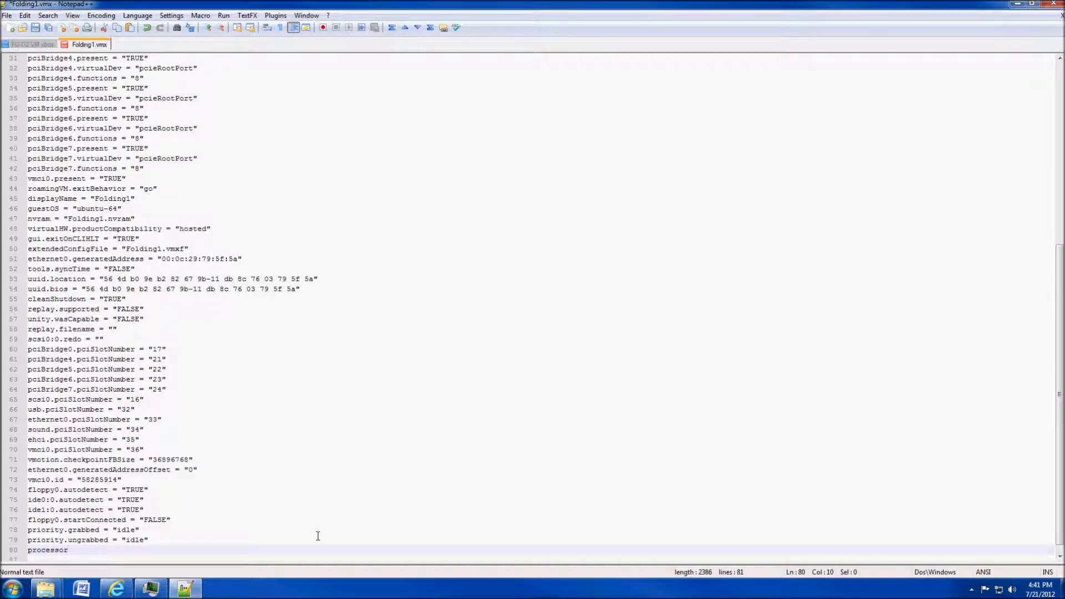
pyautogui.write('0.')
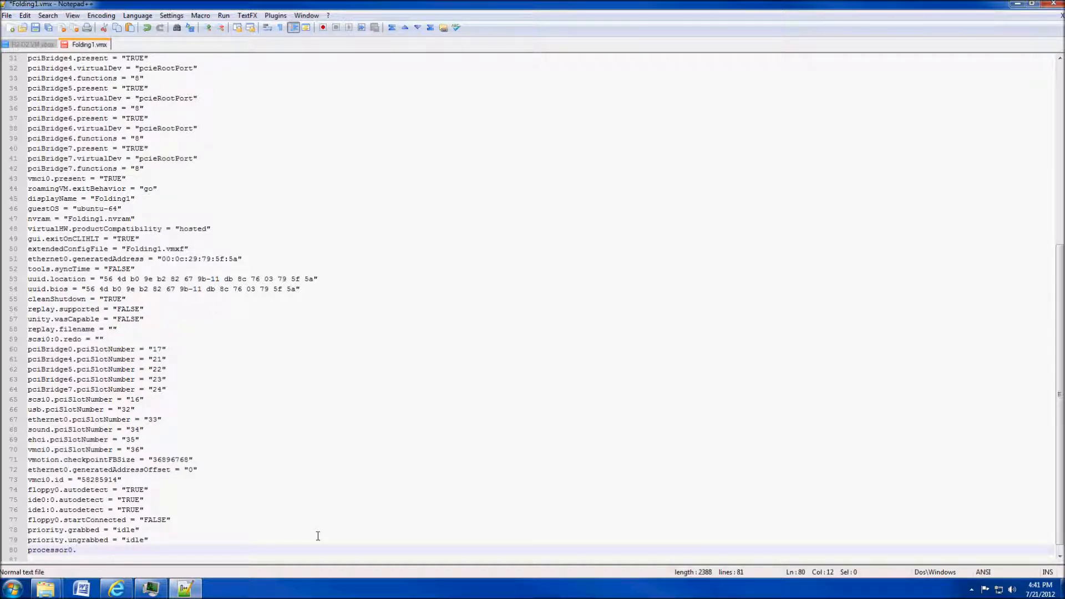
pyautogui.write('use')
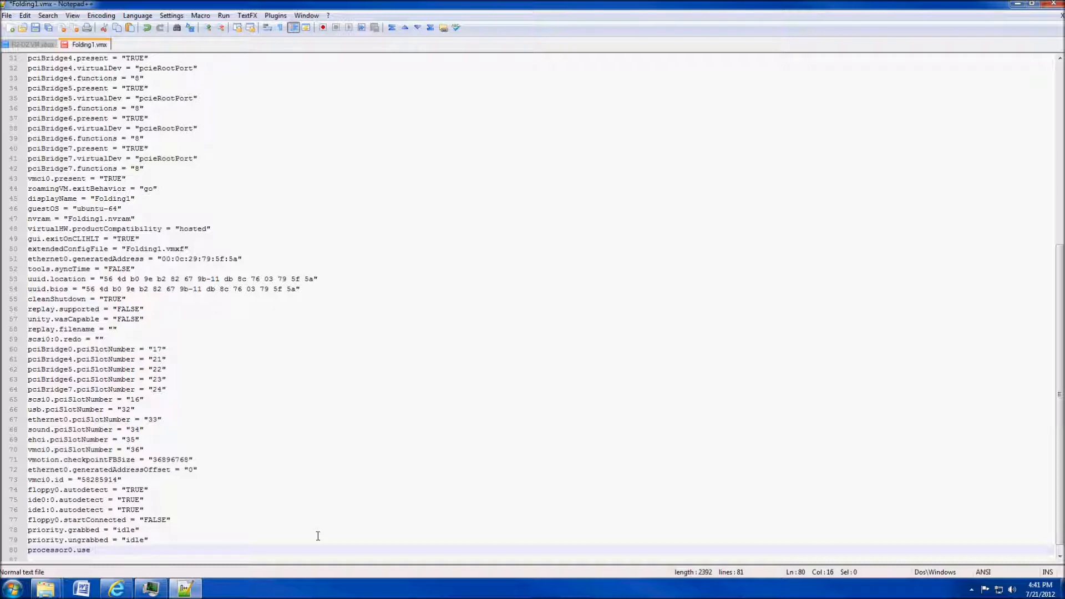
pyautogui.write('=')
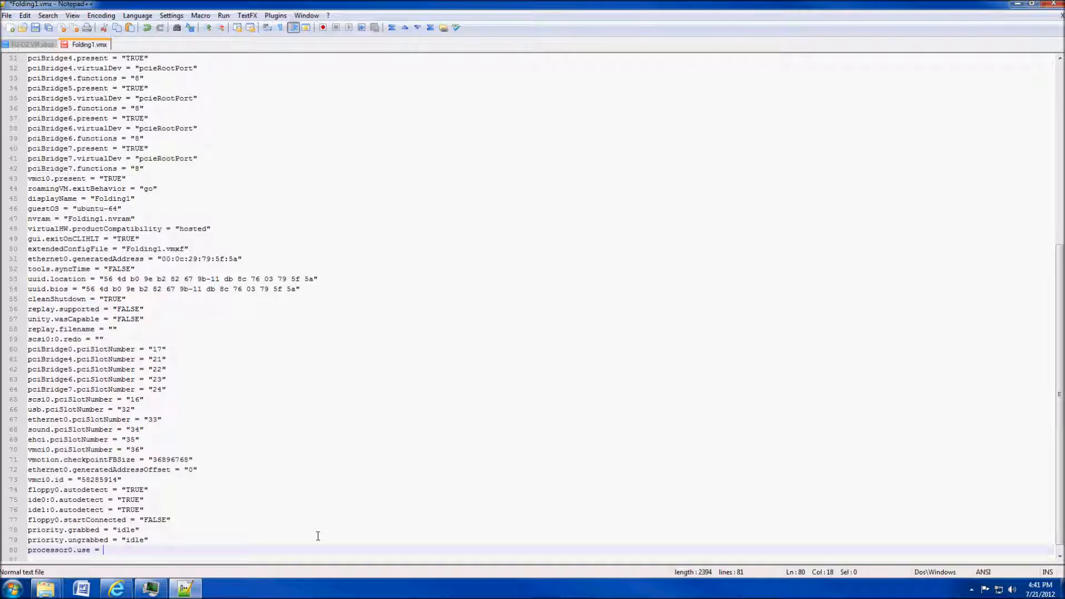
pyautogui.write('"TR')
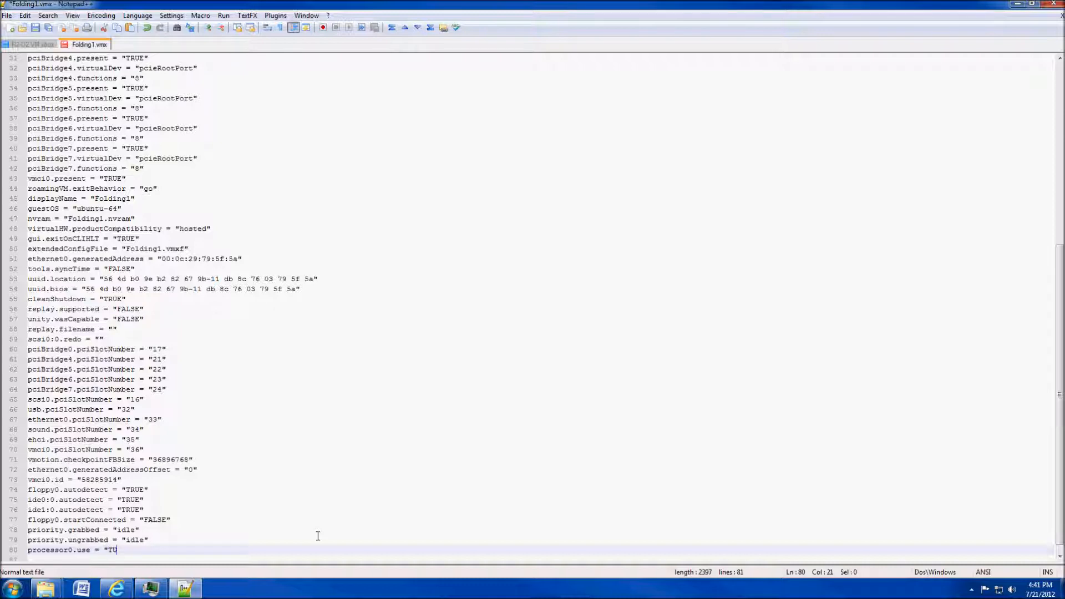
pyautogui.write('RUE"')
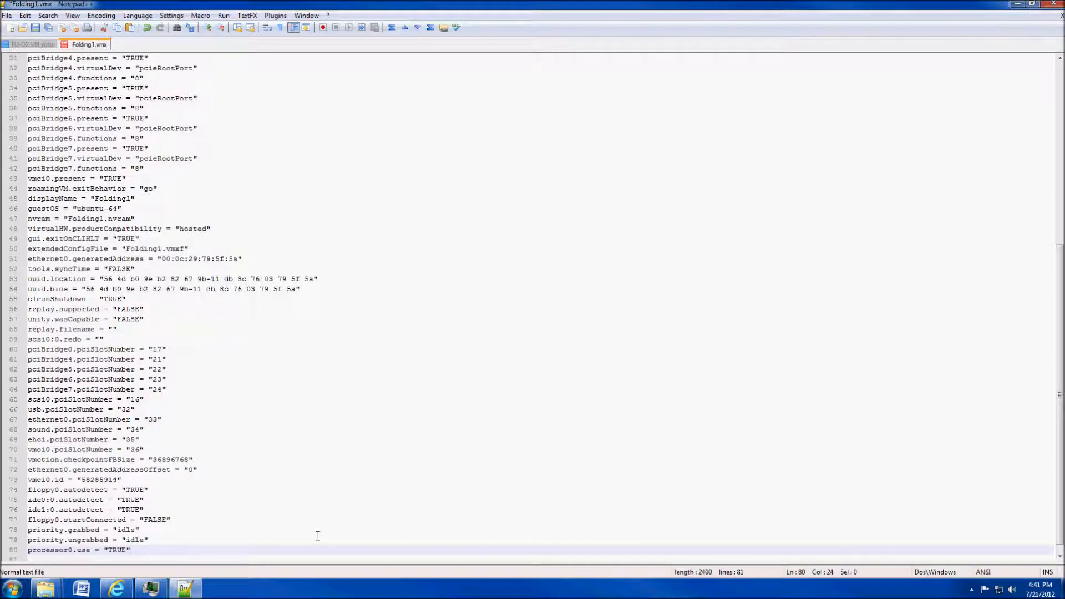
pyautogui.press('enter')
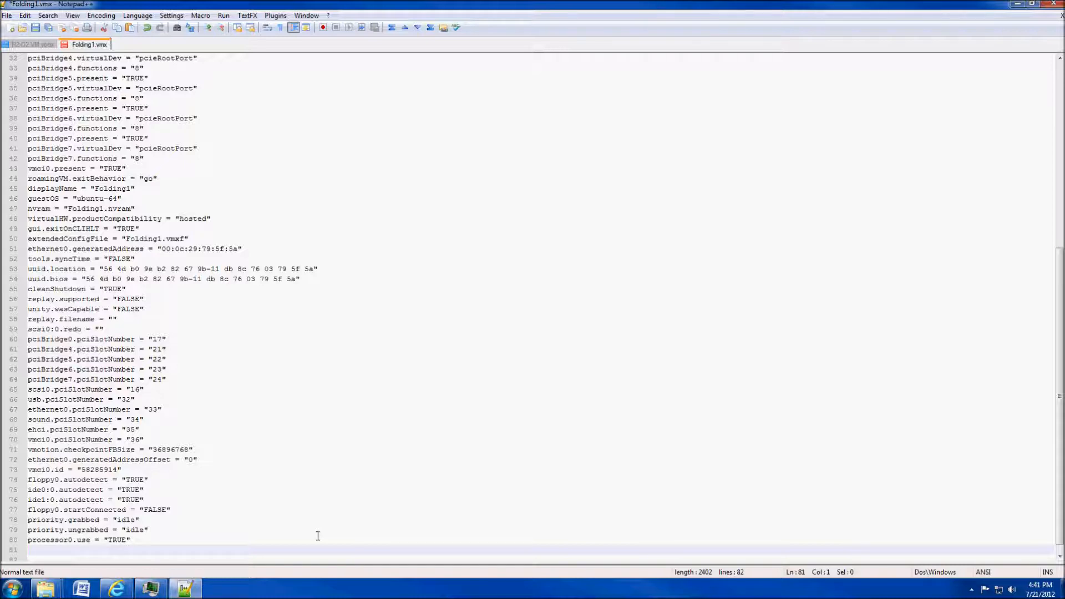
# Step: Add processor1.use = "TRUE" on line 81, correcting the mistyped FALSE to TRUE
pyautogui.write('p')
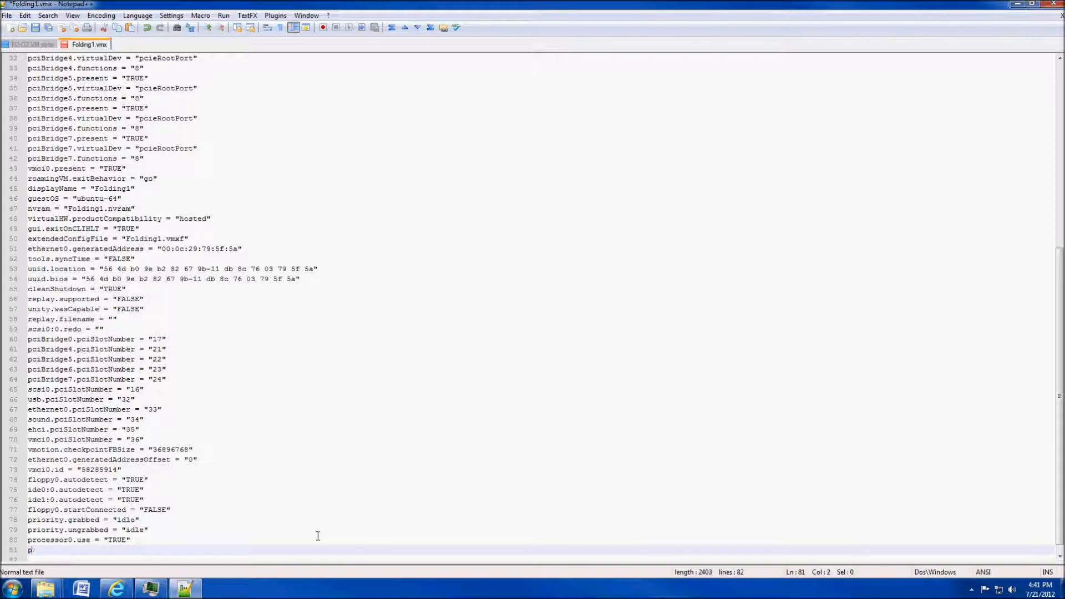
pyautogui.write('roc')
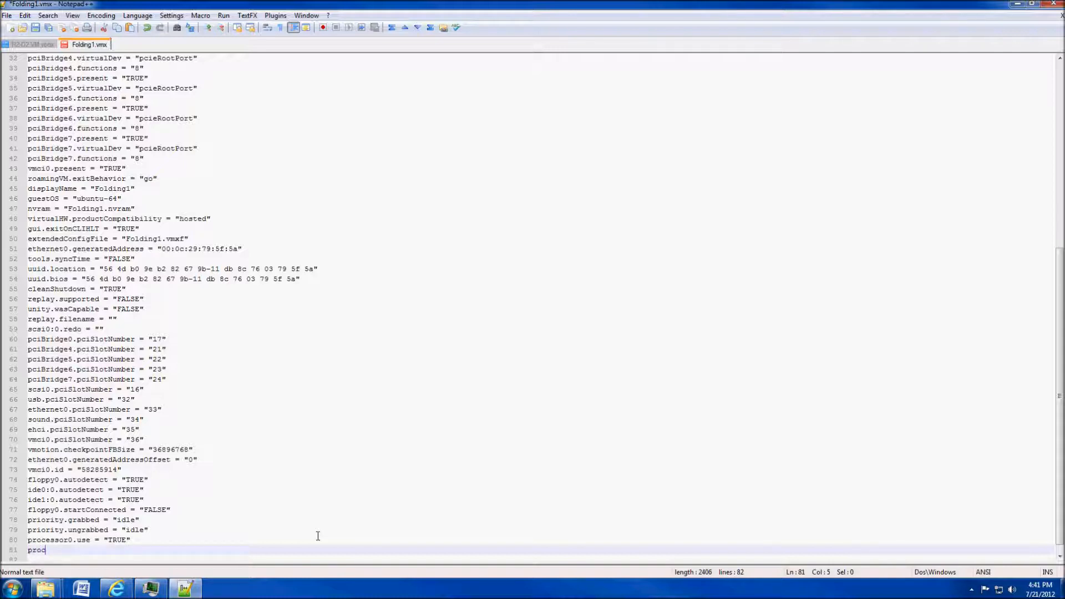
pyautogui.write('essor')
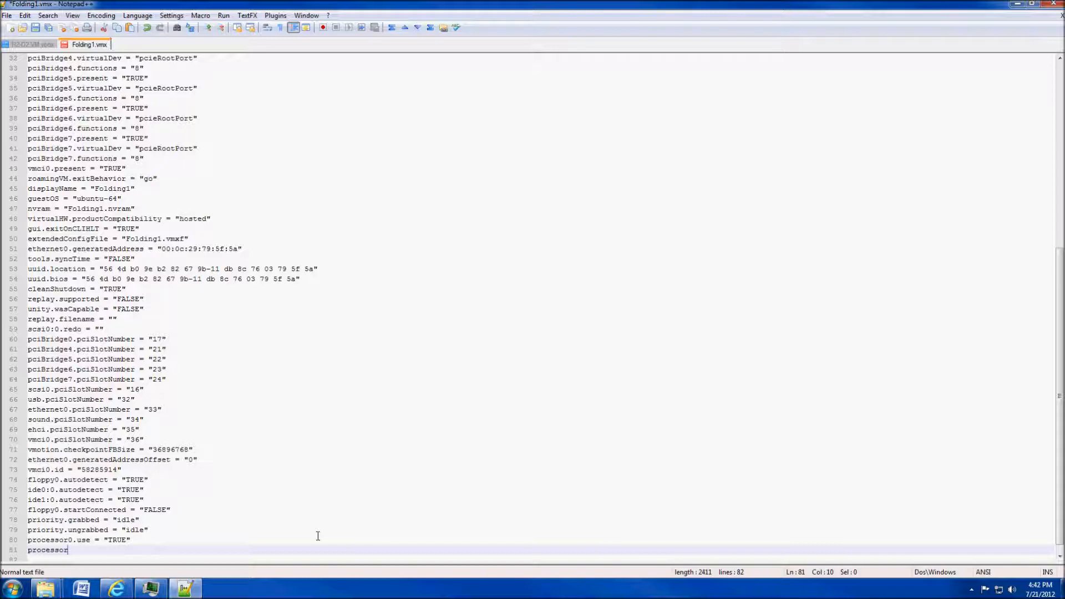
pyautogui.write('1.use')
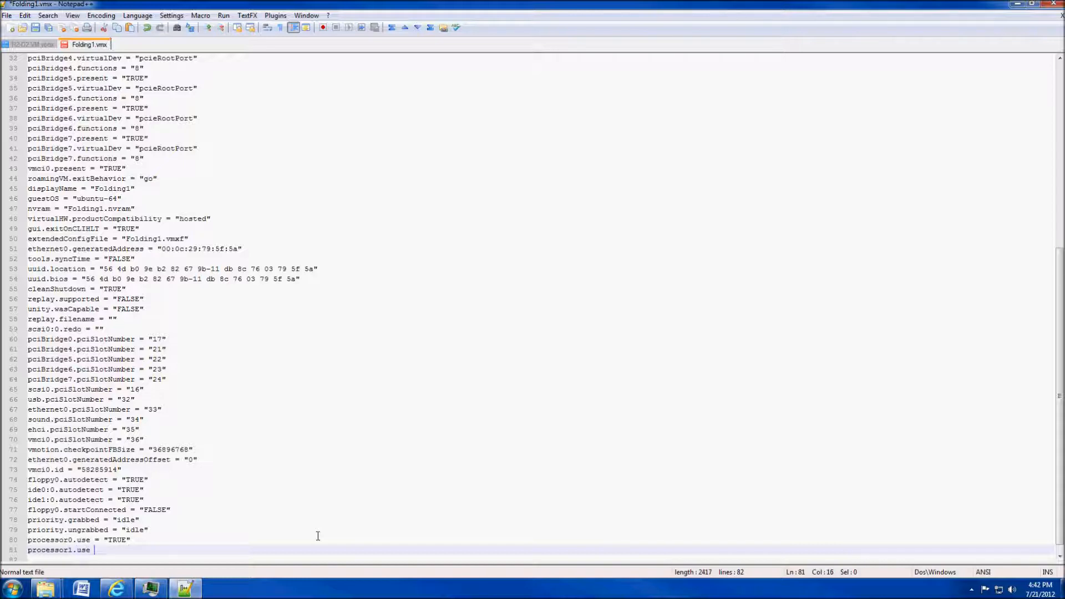
pyautogui.write('= "')
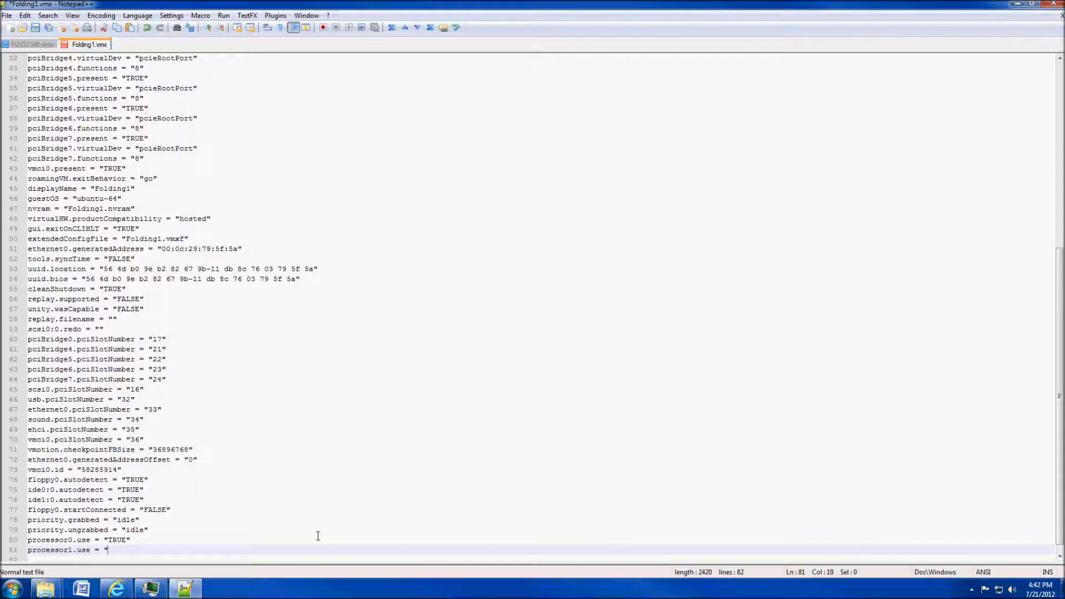
pyautogui.write('FALSE')
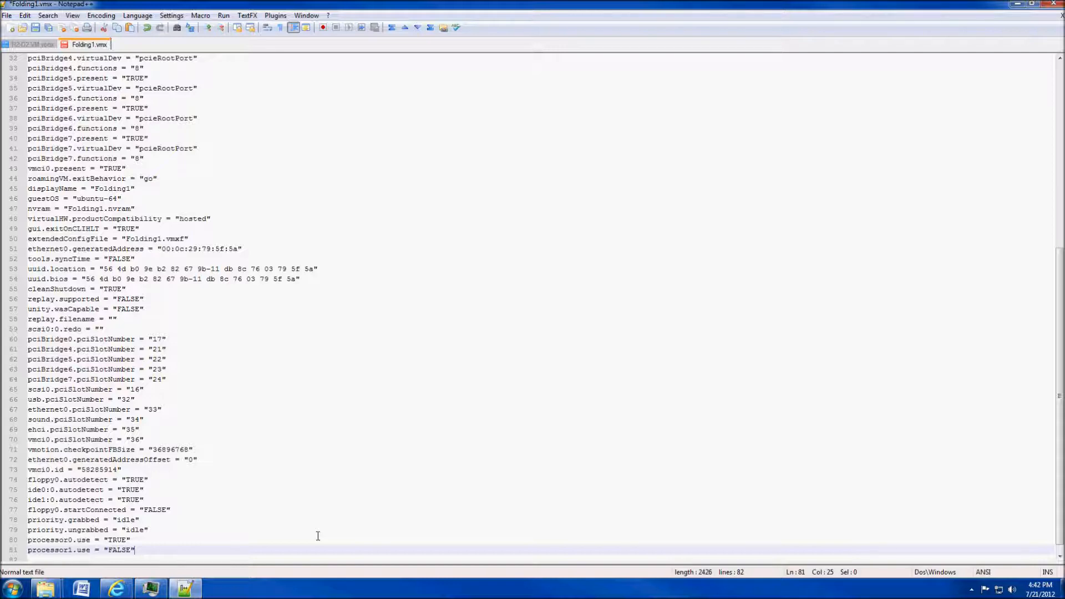
pyautogui.click(118, 549)
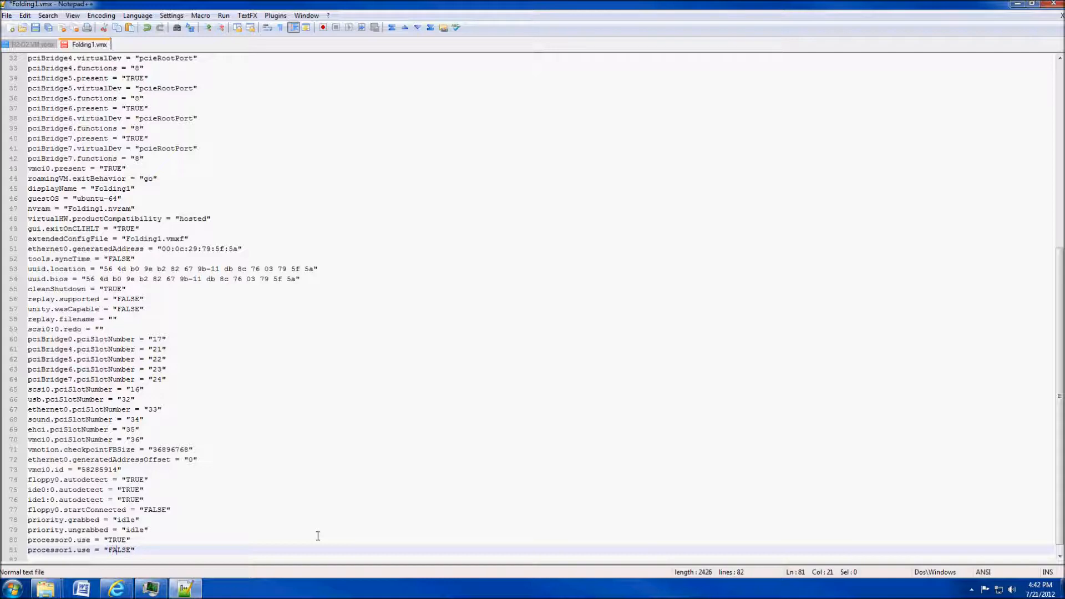
pyautogui.press('BackSpace')
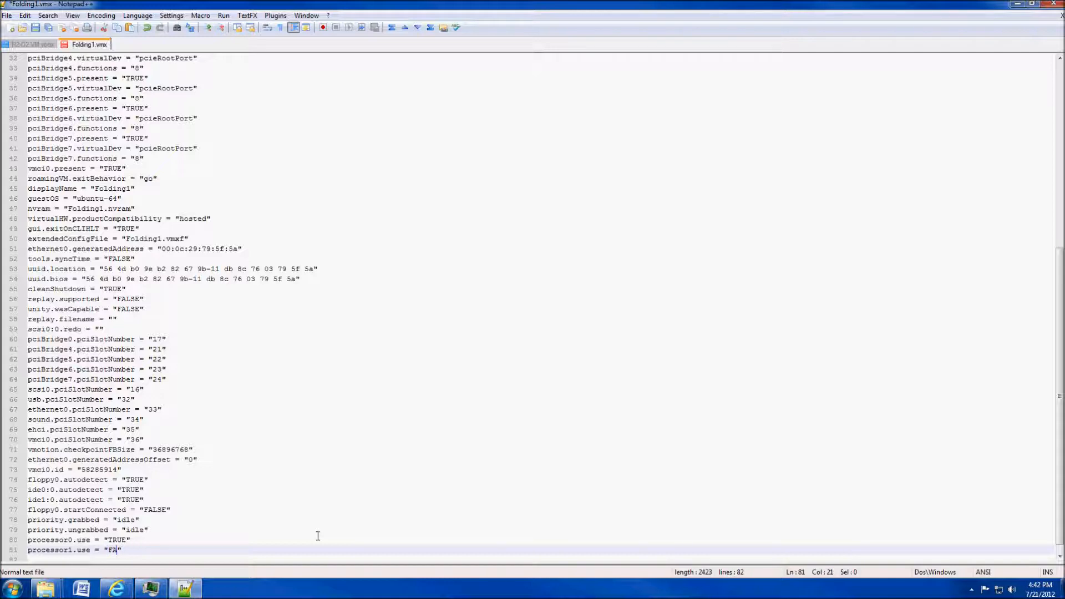
pyautogui.press('BackSpace')
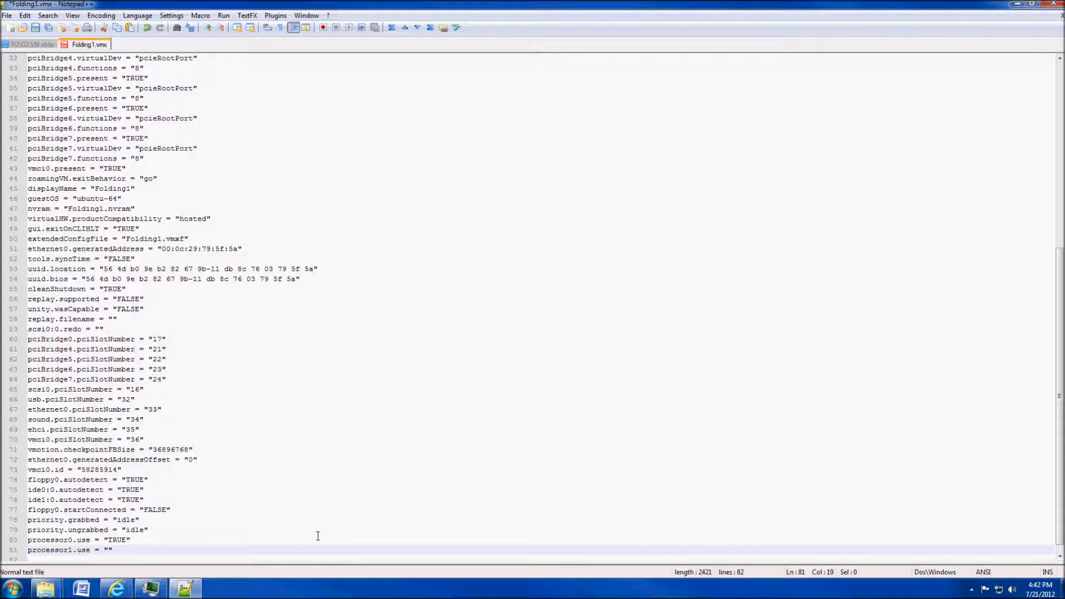
pyautogui.write('TRU')
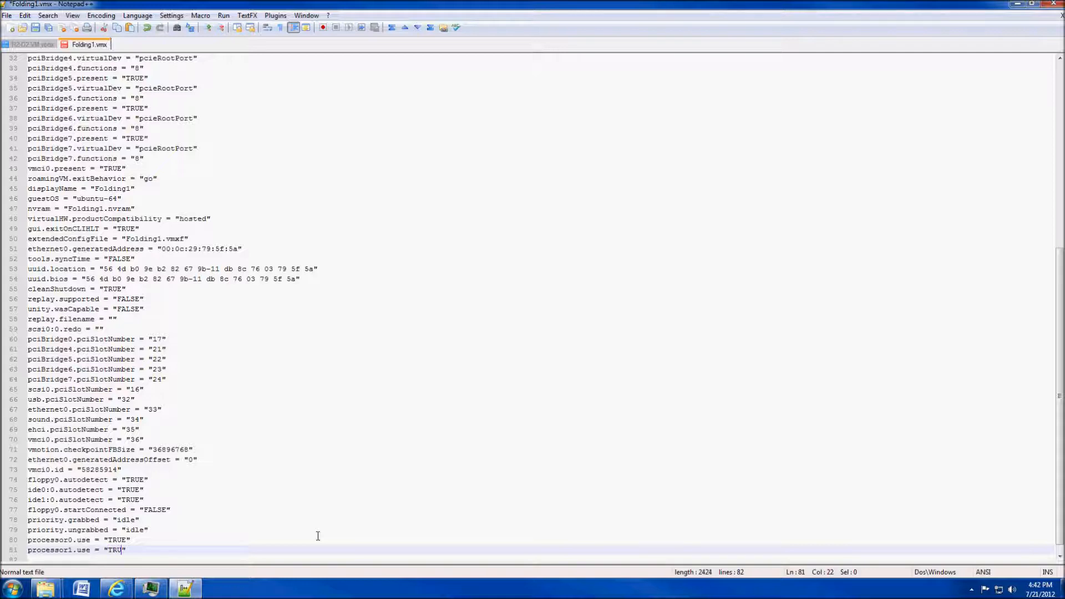
pyautogui.write('E')
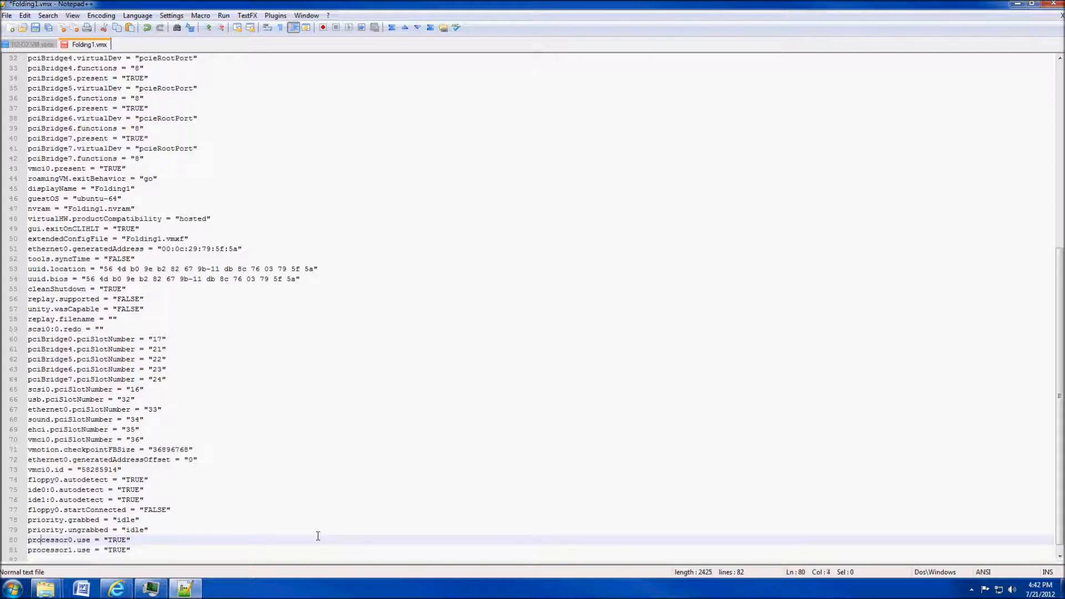
# Step: Duplicate the processor line as processor2.use and processor3.use, all set to "TRUE"
pyautogui.doubleClick(60, 539)
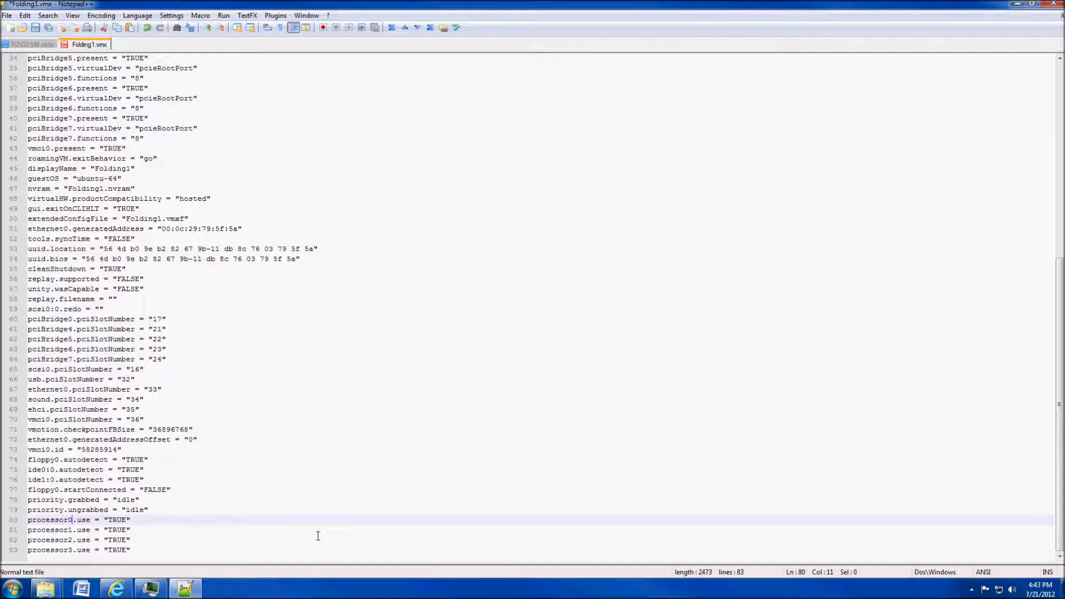
pyautogui.click(72, 549)
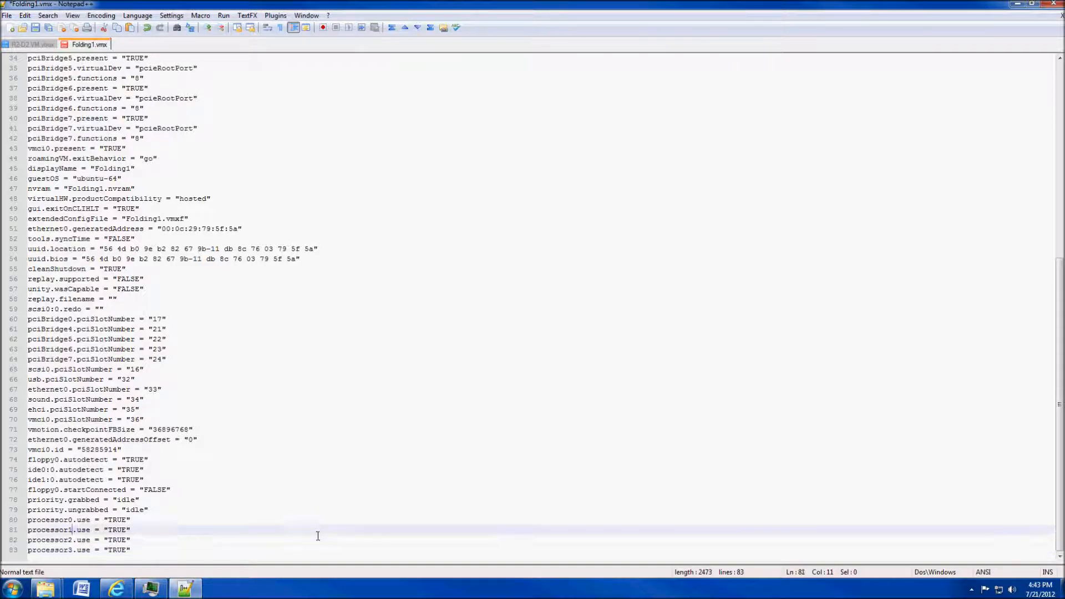
pyautogui.click(71, 519)
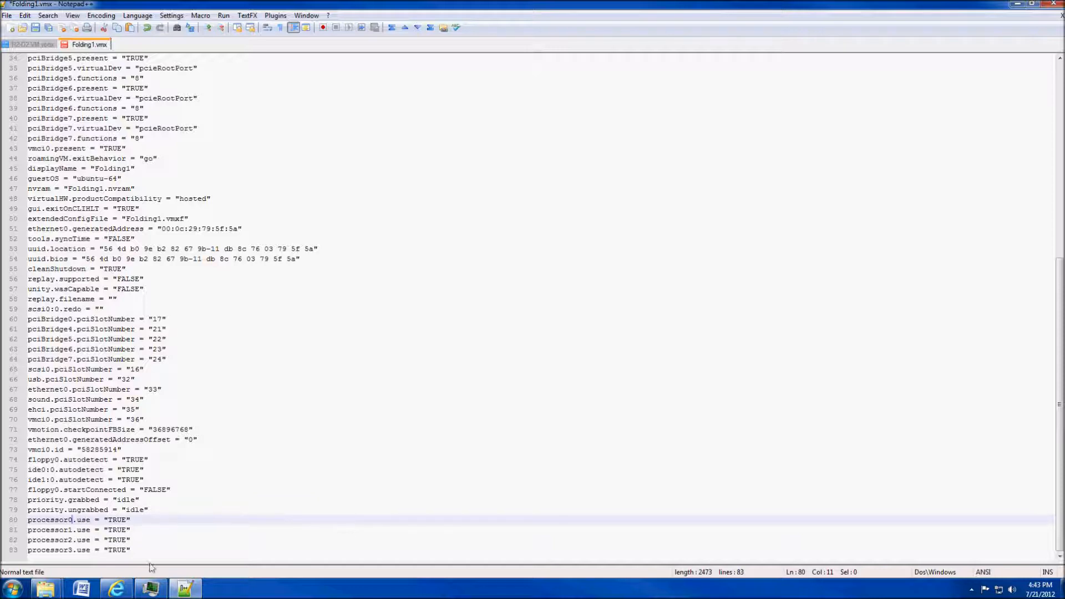
pyautogui.moveTo(74, 556)
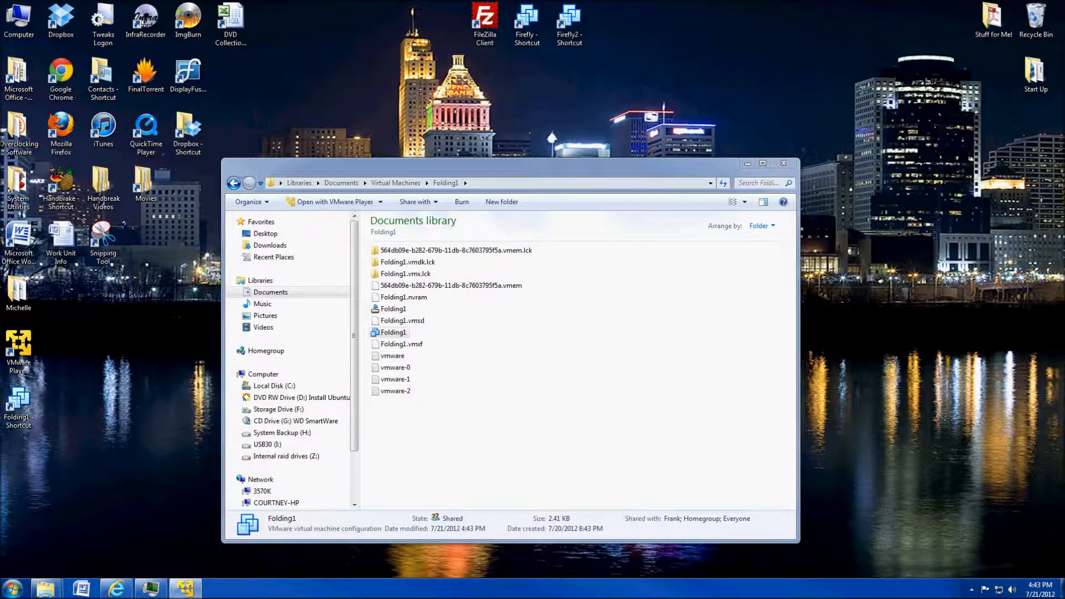
# Step: Launch Folding1.vmx in VMware Player and bring up Task Manager beside it
pyautogui.doubleClick(392, 332)
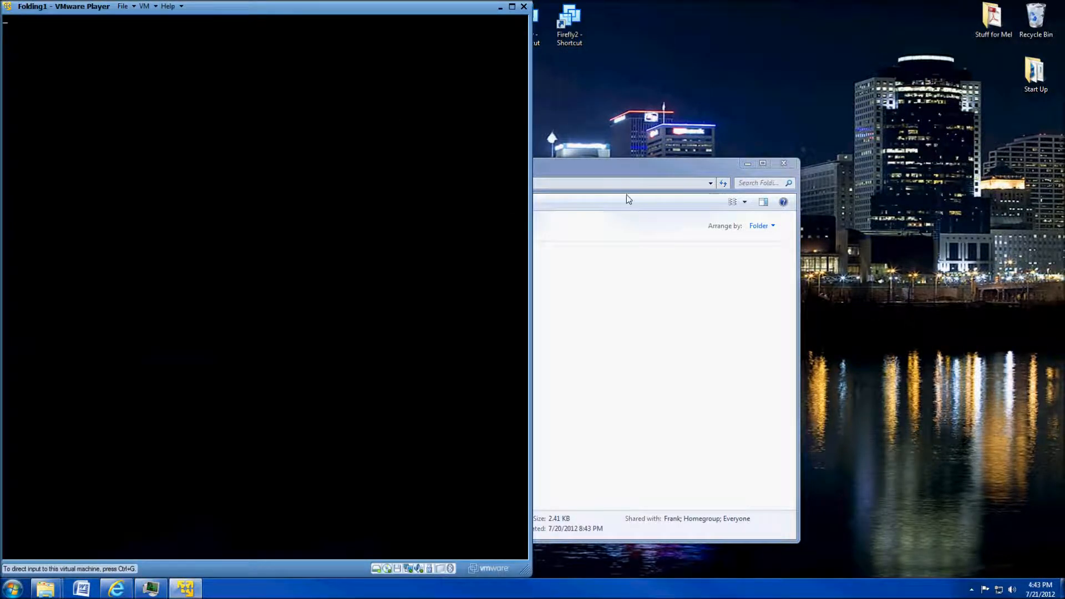
pyautogui.click(782, 163)
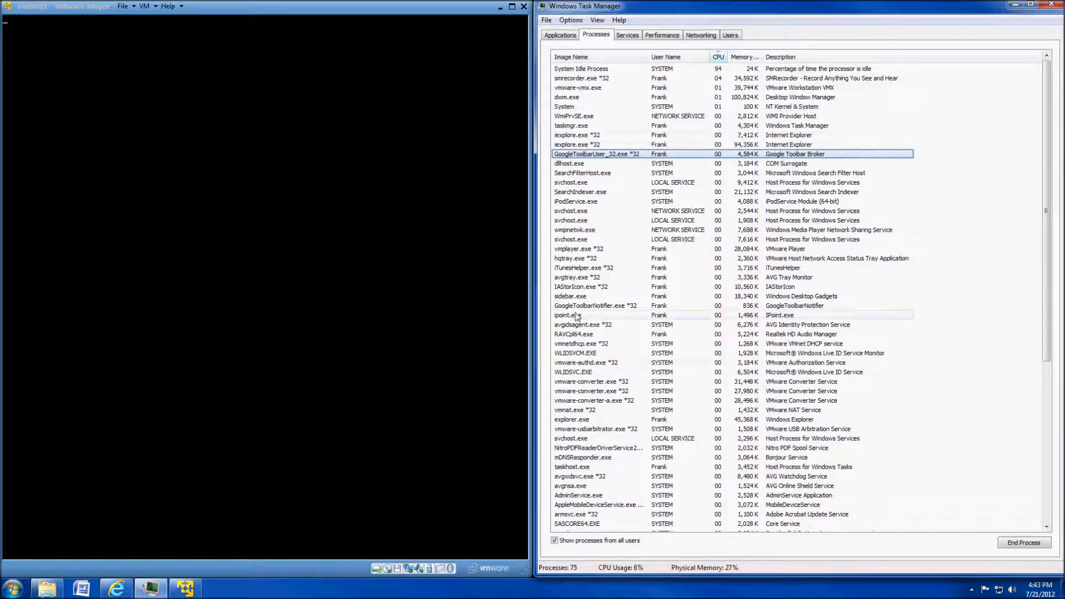
# Step: Select vmware-vmx.exe and show the Performance CPU history with all cores near full load
pyautogui.click(574, 115)
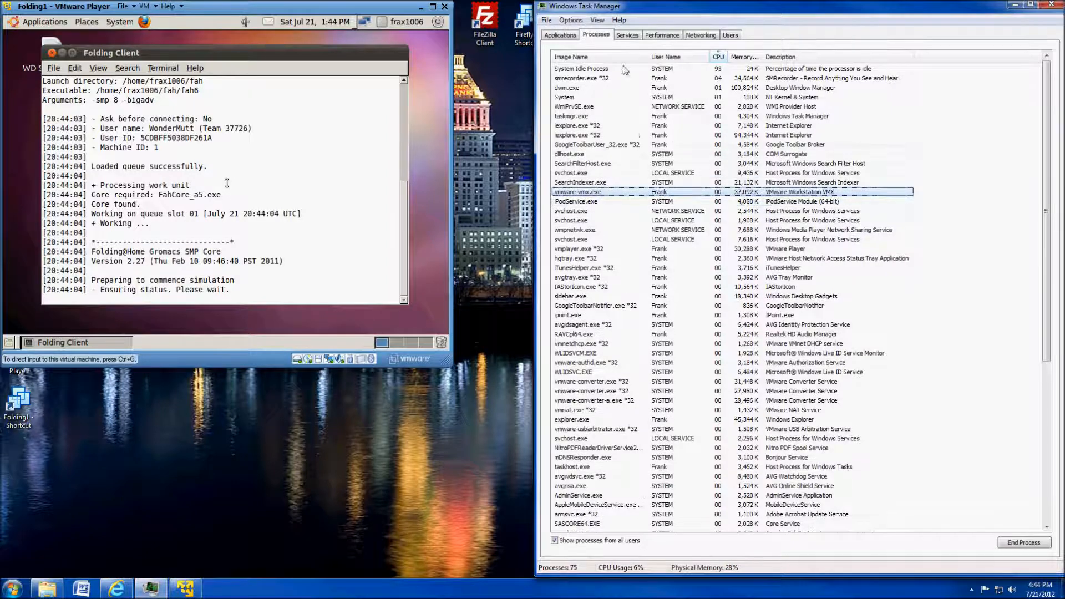
pyautogui.click(661, 35)
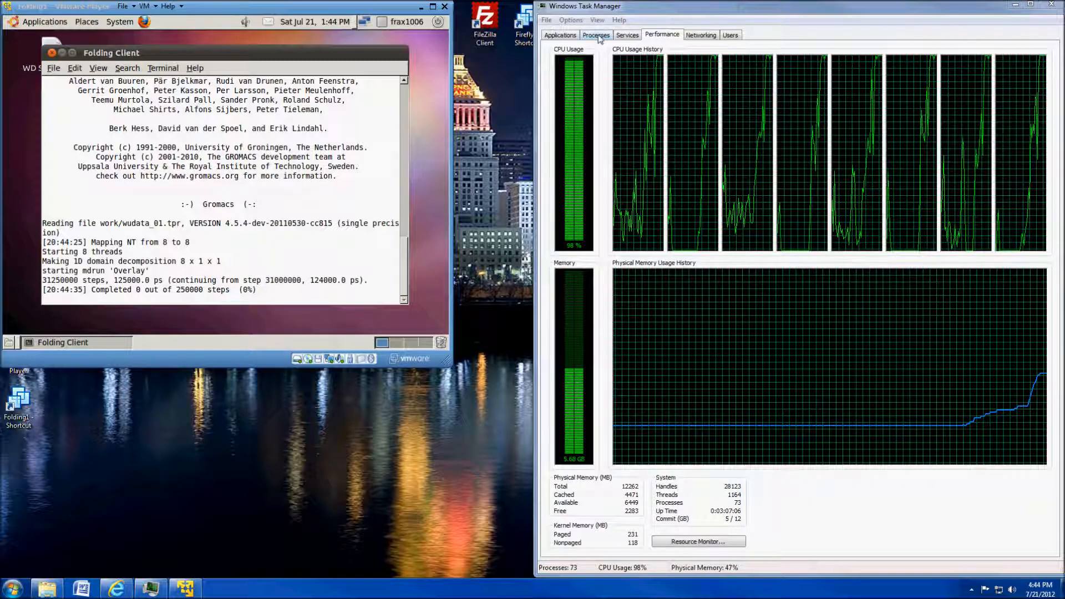
# Step: Return to the Processes list to check vmware-vmx.exe's priority is Low
pyautogui.click(596, 34)
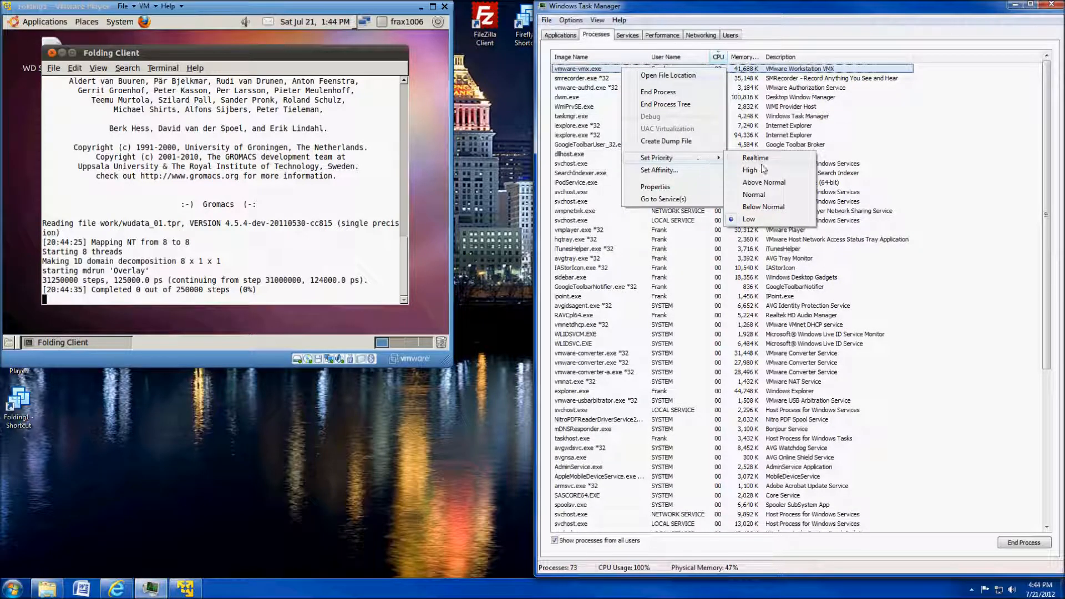
pyautogui.moveTo(749, 219)
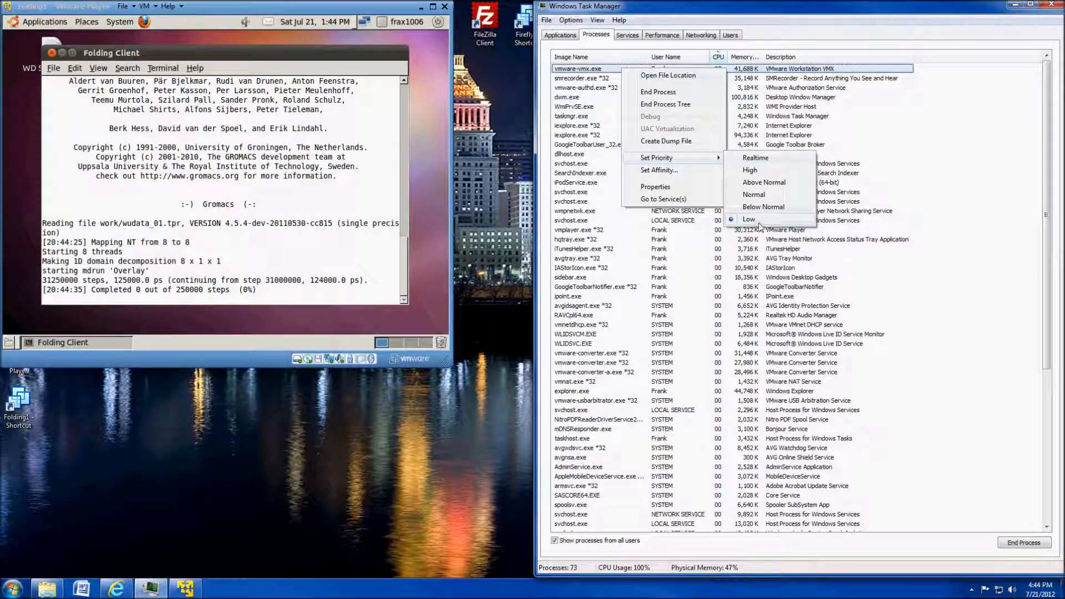